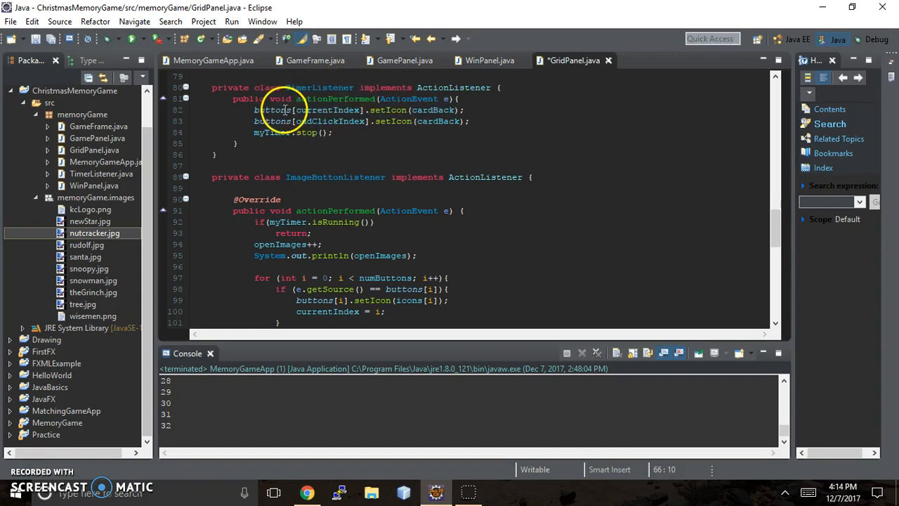
mouse_move(274, 110)
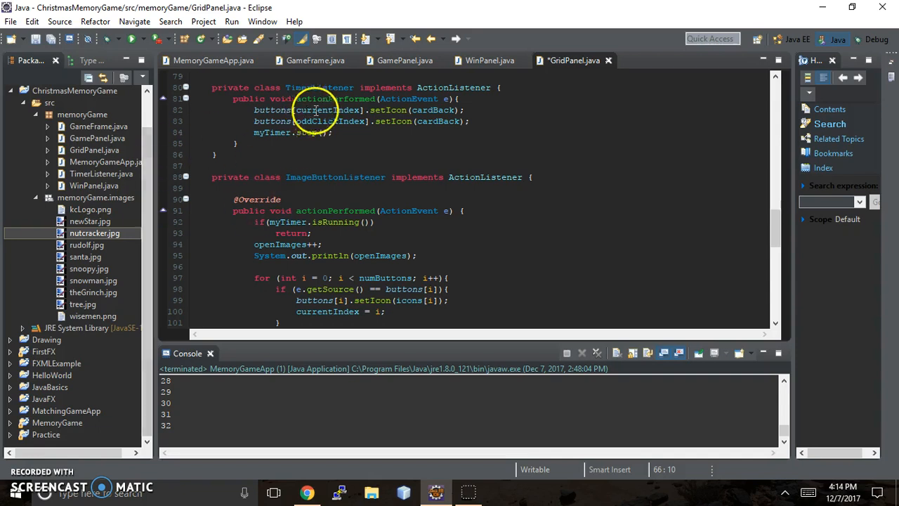
mouse_move(364, 90)
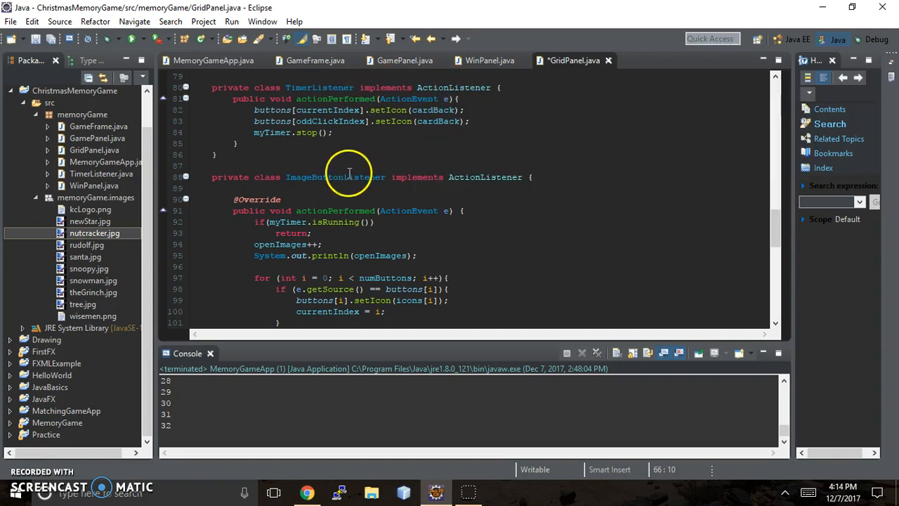
mouse_move(407, 84)
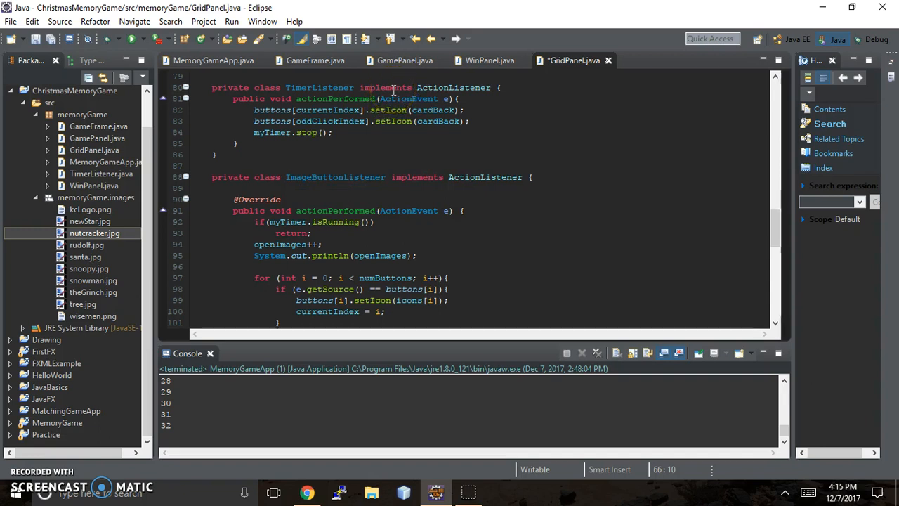
mouse_move(453, 87)
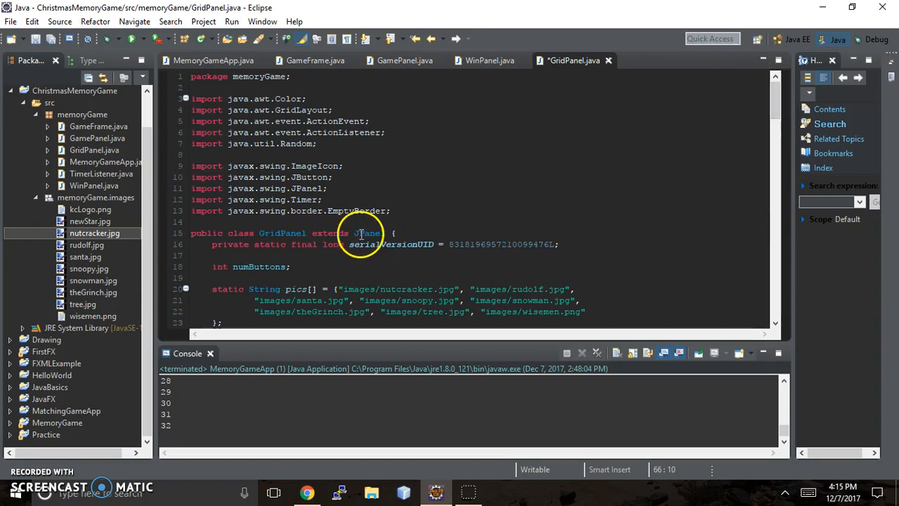
mouse_move(368, 232)
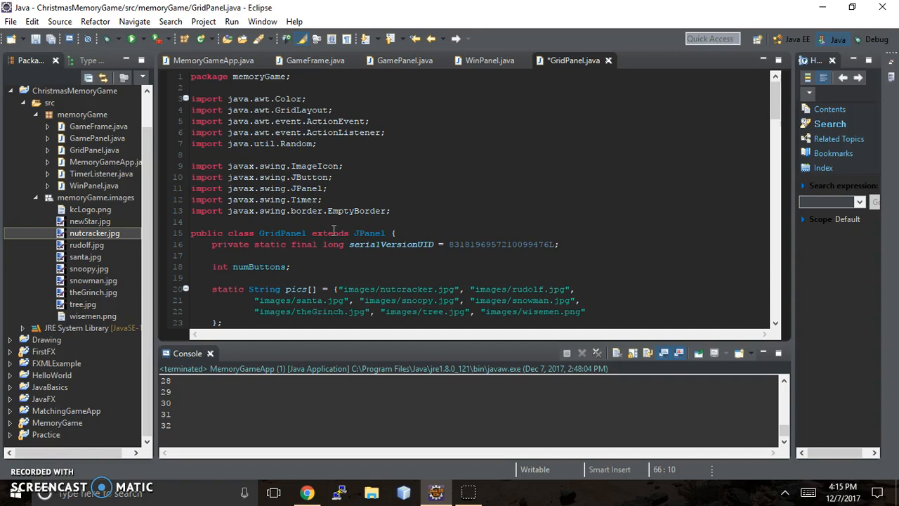
mouse_move(335, 233)
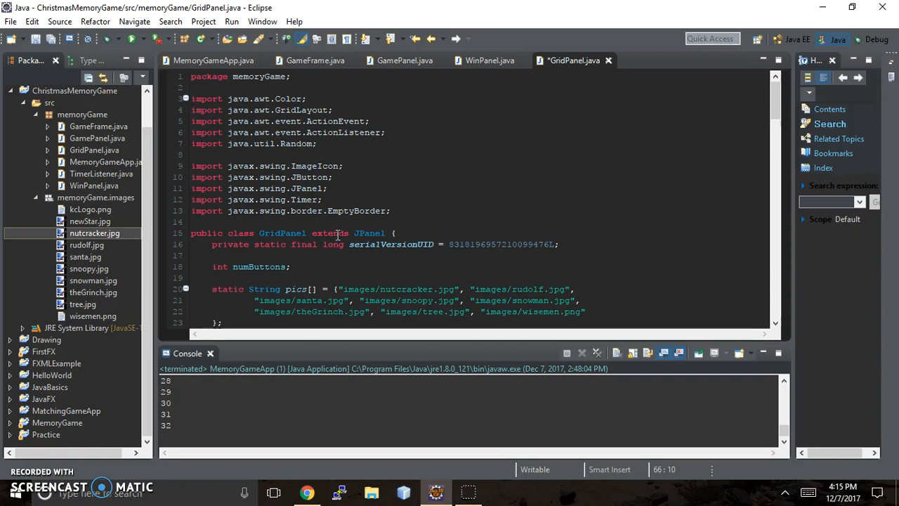
mouse_move(476, 276)
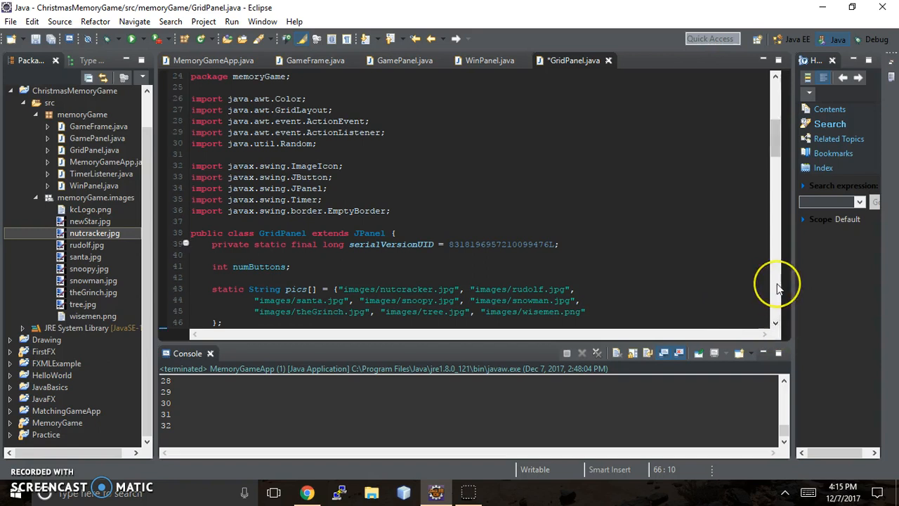
Scroll down to makeButtons and TimerListener, showing the ActionListener Javadoc tooltip
scroll("down", 3)
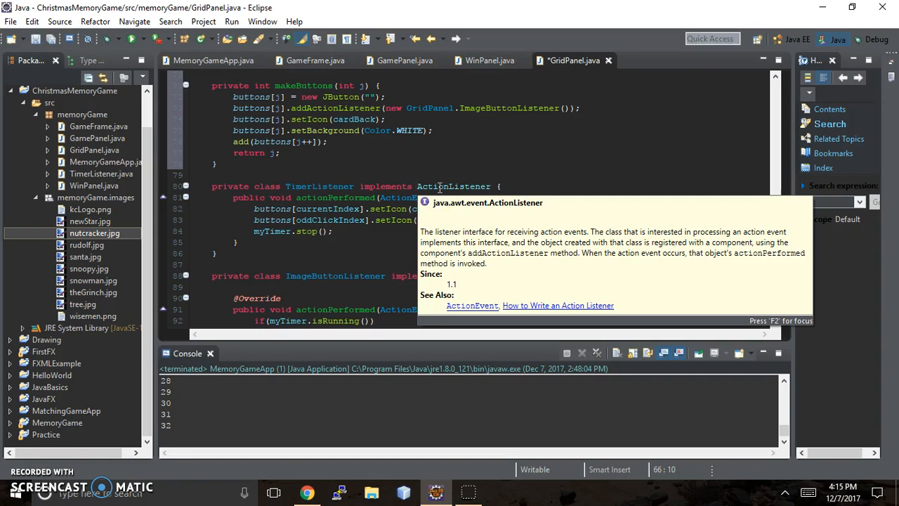
mouse_move(304, 180)
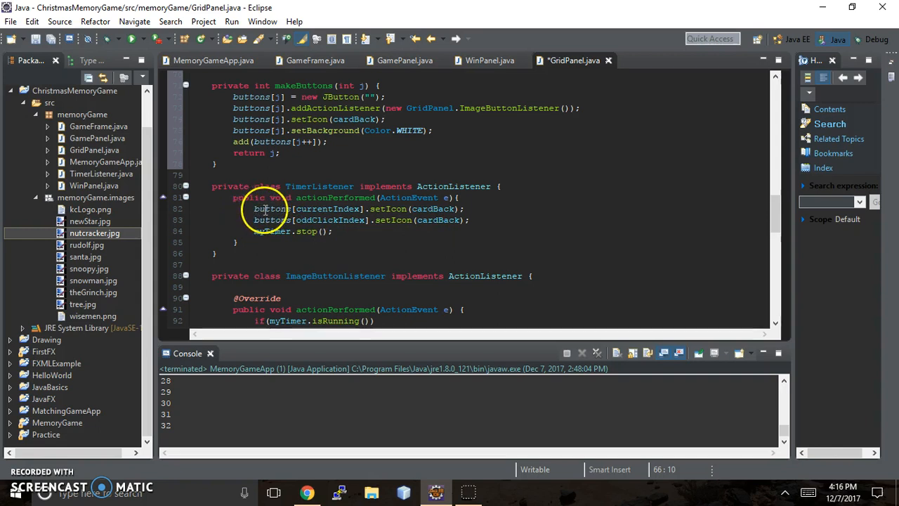
mouse_move(328, 208)
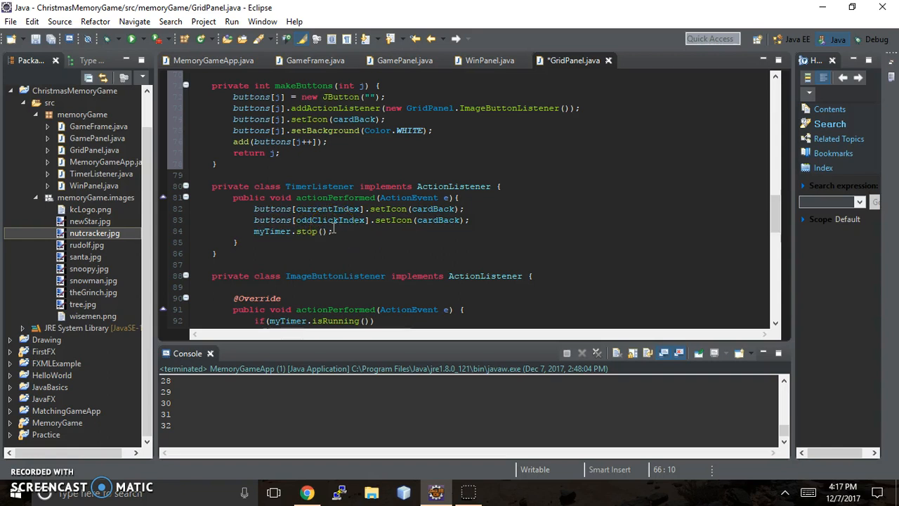
mouse_move(719, 136)
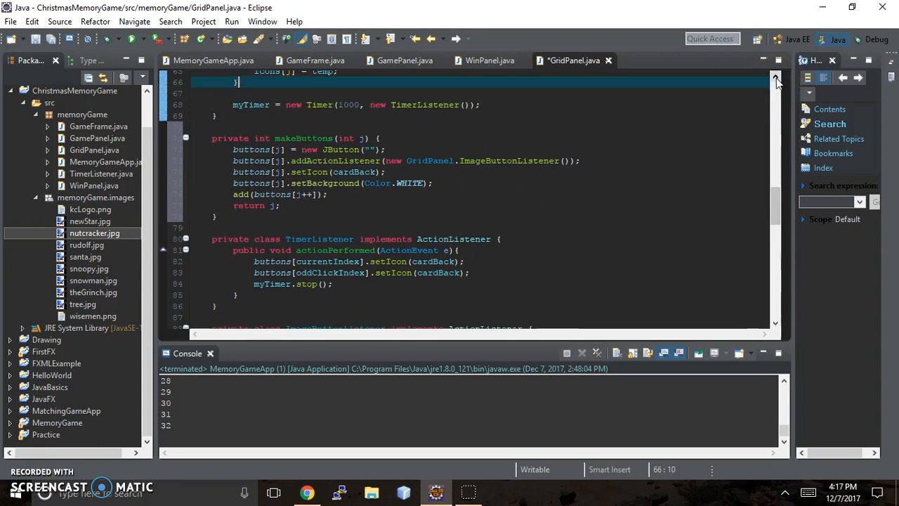
mouse_move(568, 129)
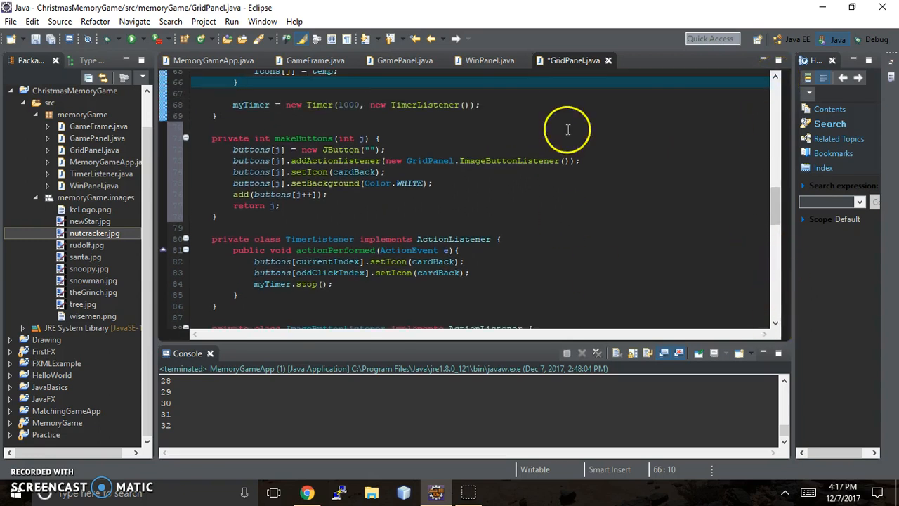
mouse_move(285, 244)
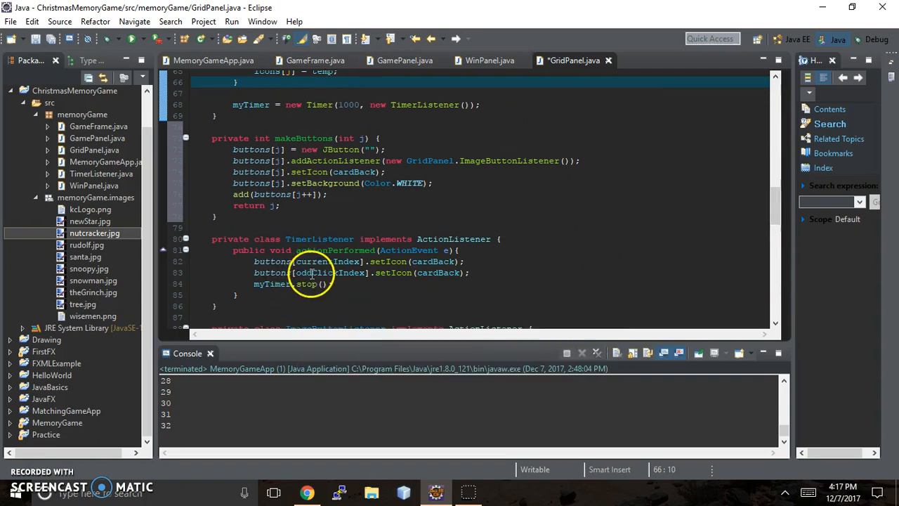
mouse_move(309, 273)
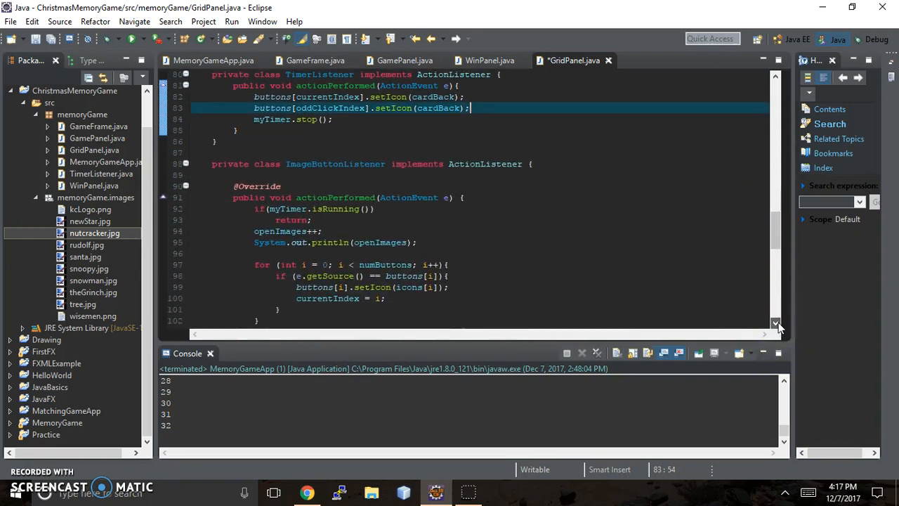
Scroll GridPanel.java down to ImageButtonListener's timer check and icon-reveal loop
scroll("down", 3)
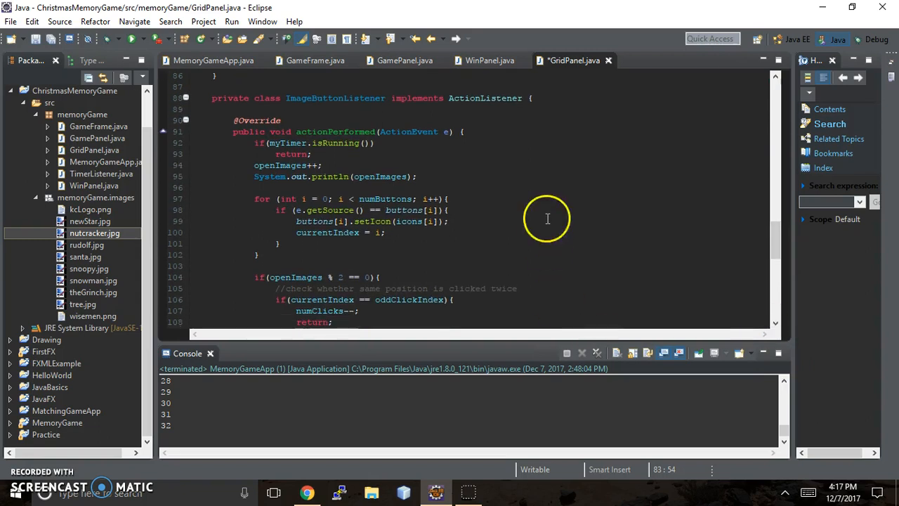
mouse_move(328, 97)
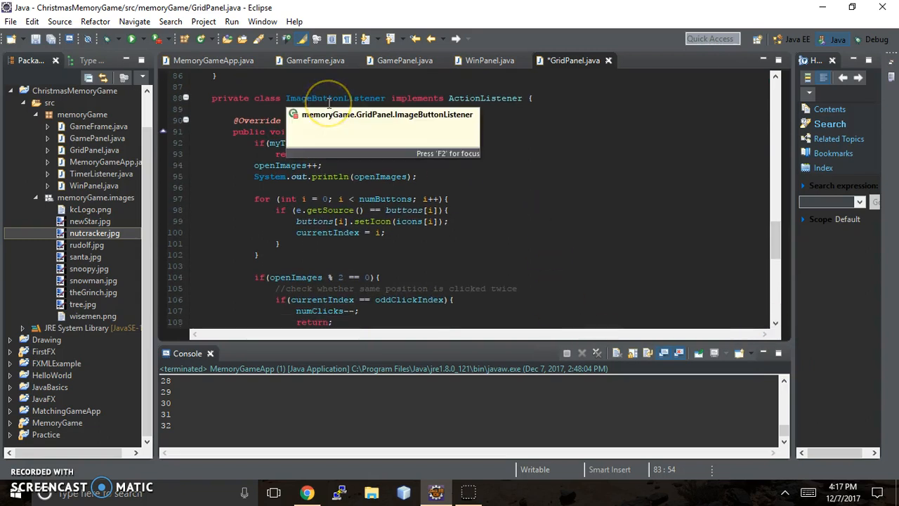
mouse_move(329, 97)
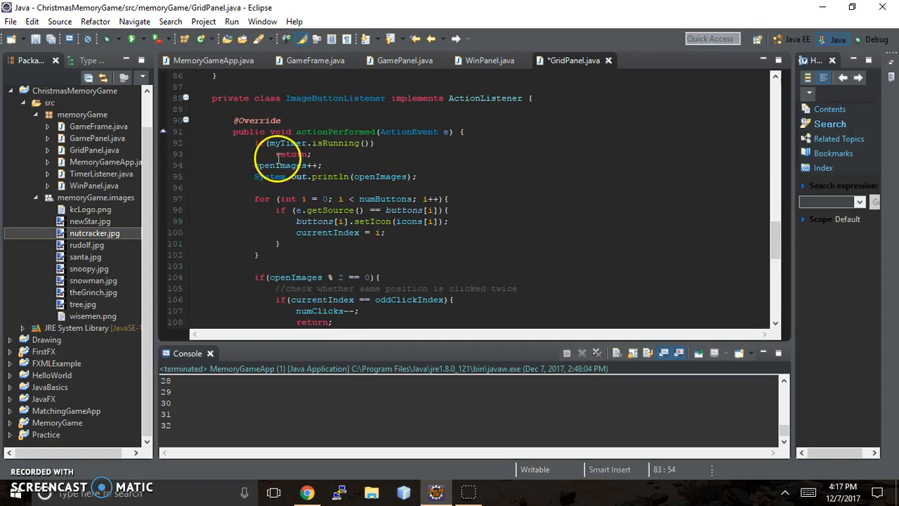
Delete blank line 89 beneath the ImageButtonListener class header
left_click(237, 109)
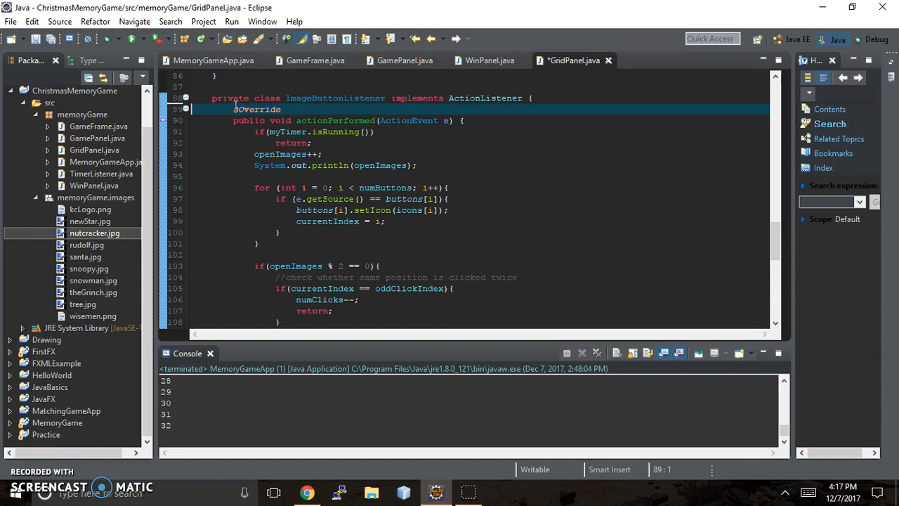
mouse_move(258, 109)
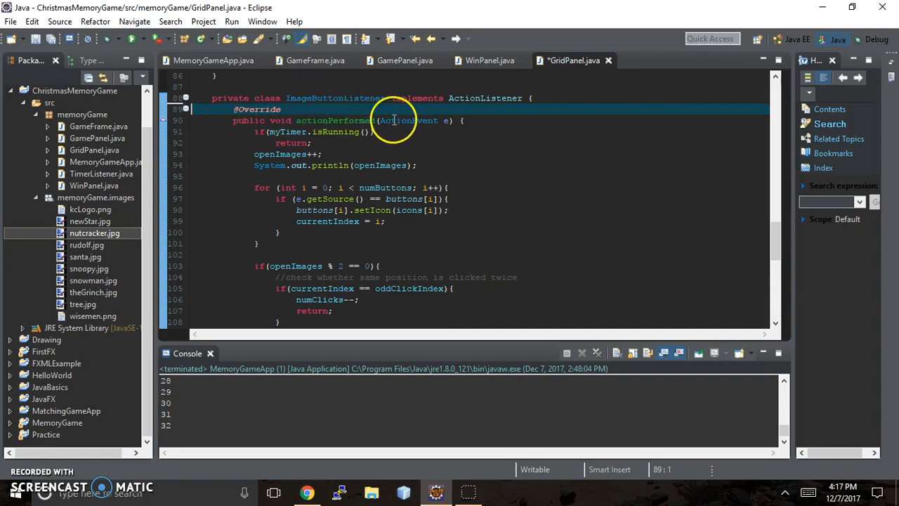
mouse_move(446, 120)
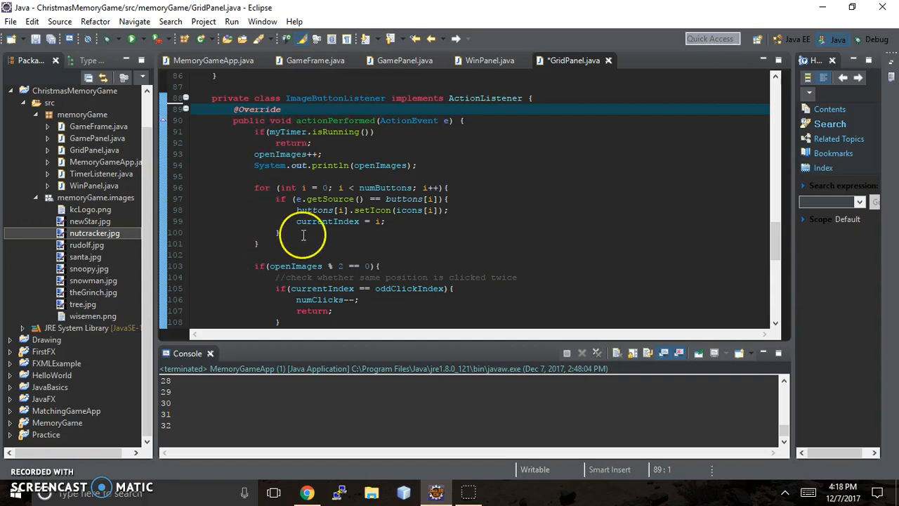
mouse_move(337, 218)
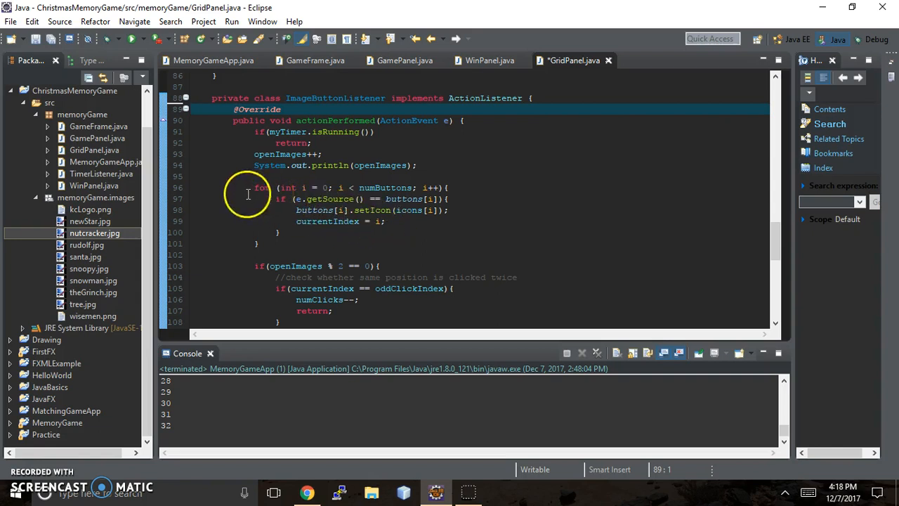
mouse_move(338, 279)
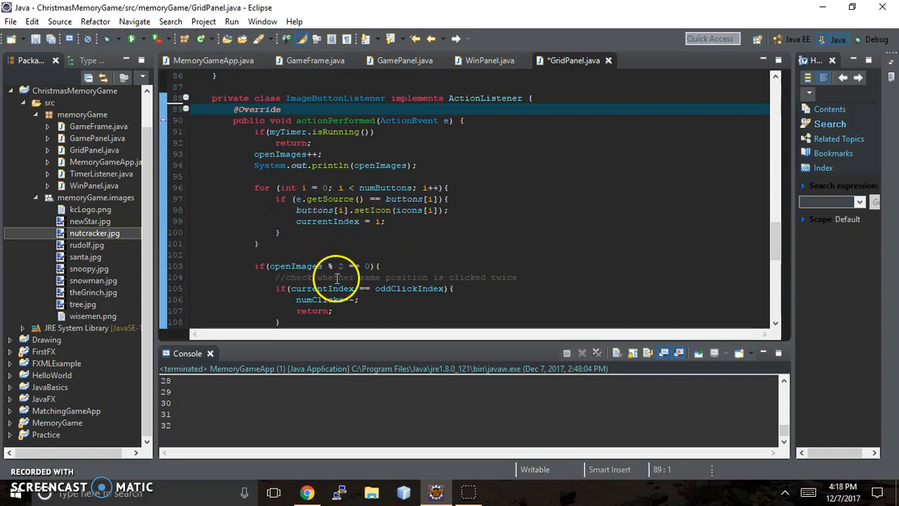
mouse_move(242, 147)
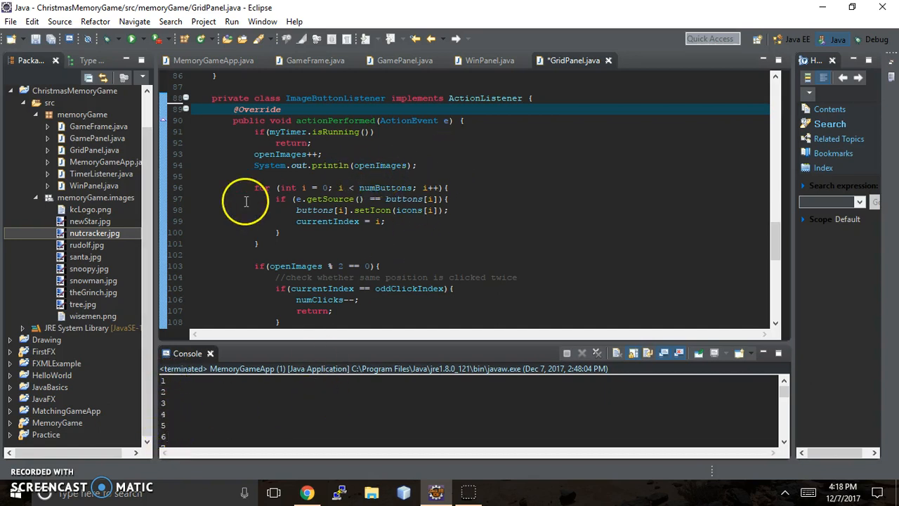
mouse_move(311, 187)
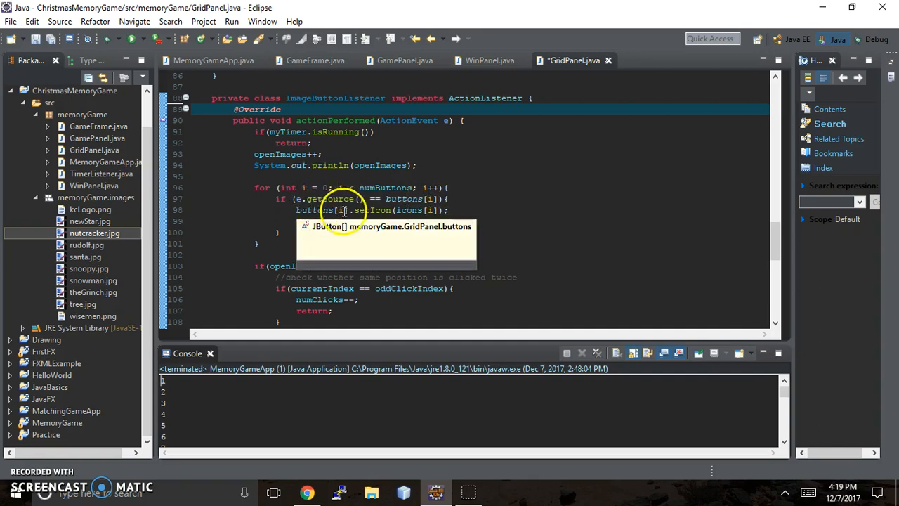
mouse_move(390, 215)
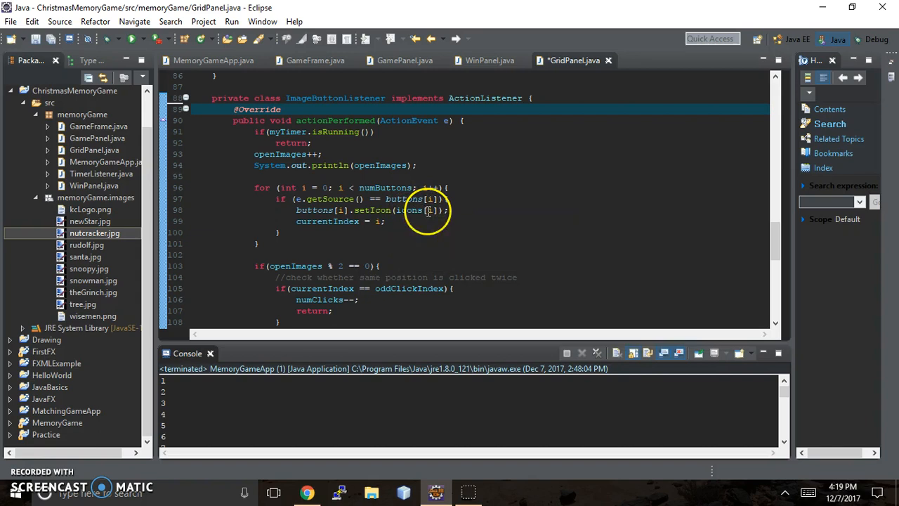
mouse_move(429, 213)
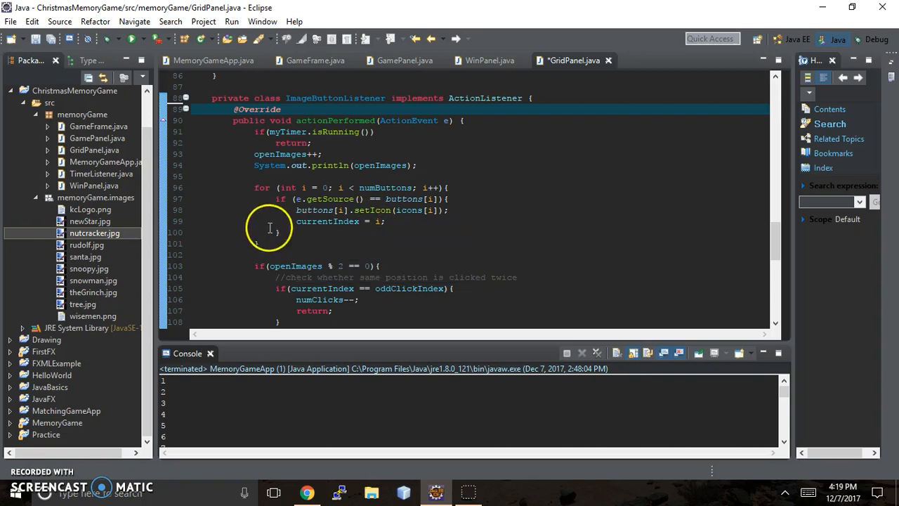
mouse_move(257, 242)
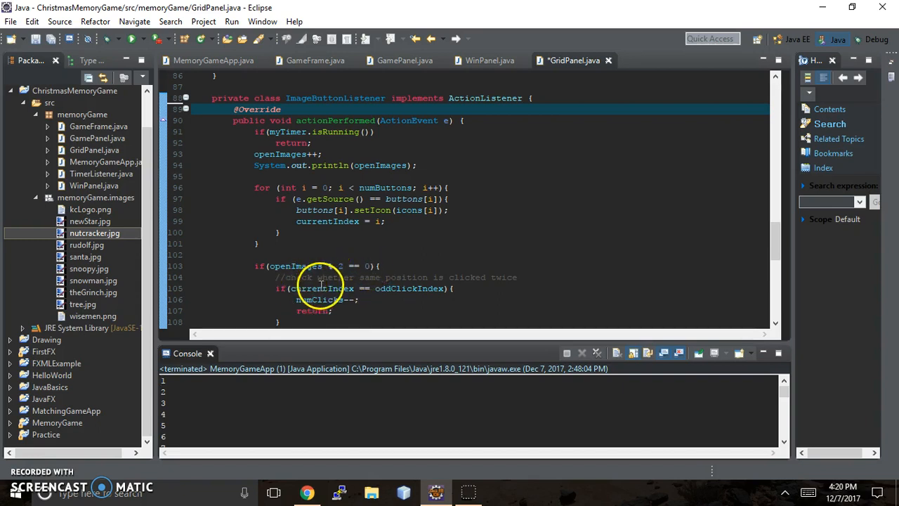
mouse_move(464, 284)
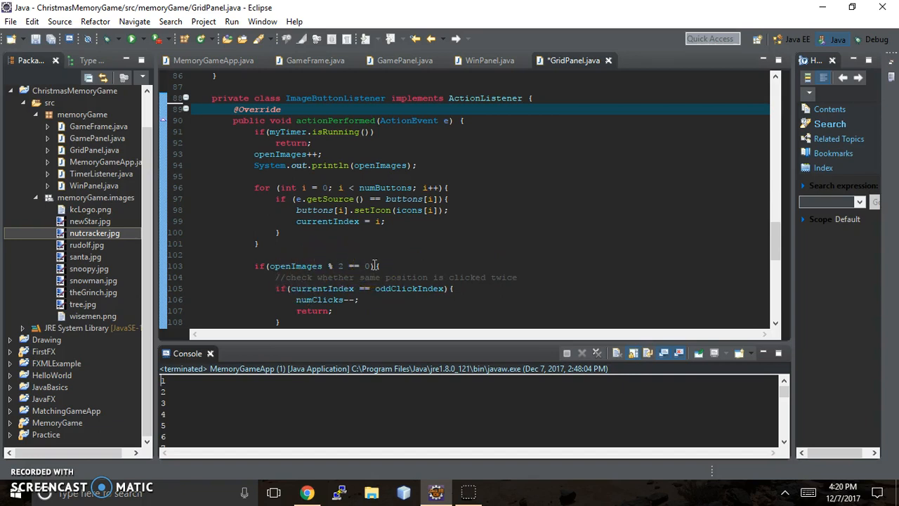
mouse_move(341, 266)
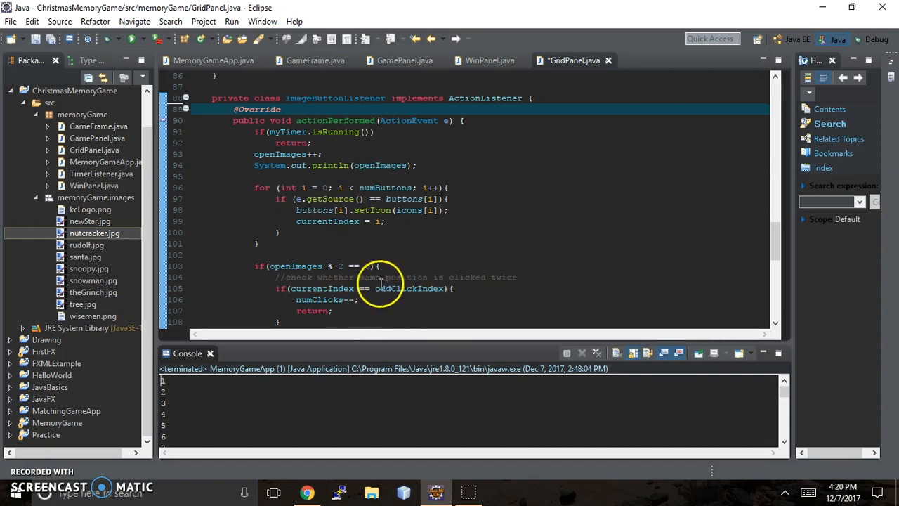
mouse_move(409, 289)
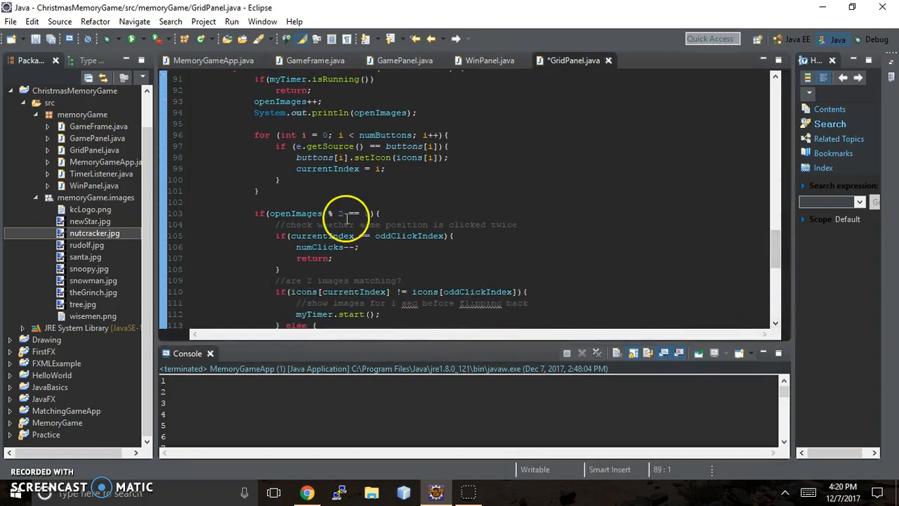
mouse_move(305, 246)
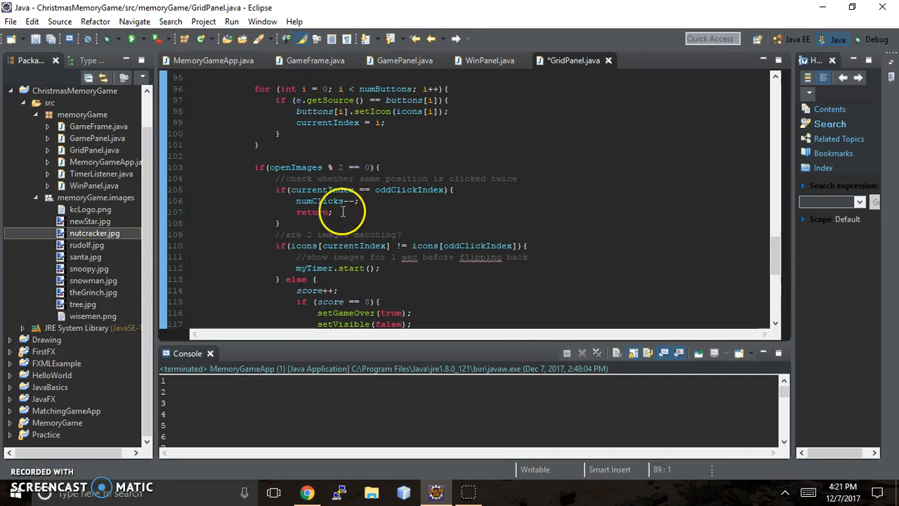
mouse_move(340, 167)
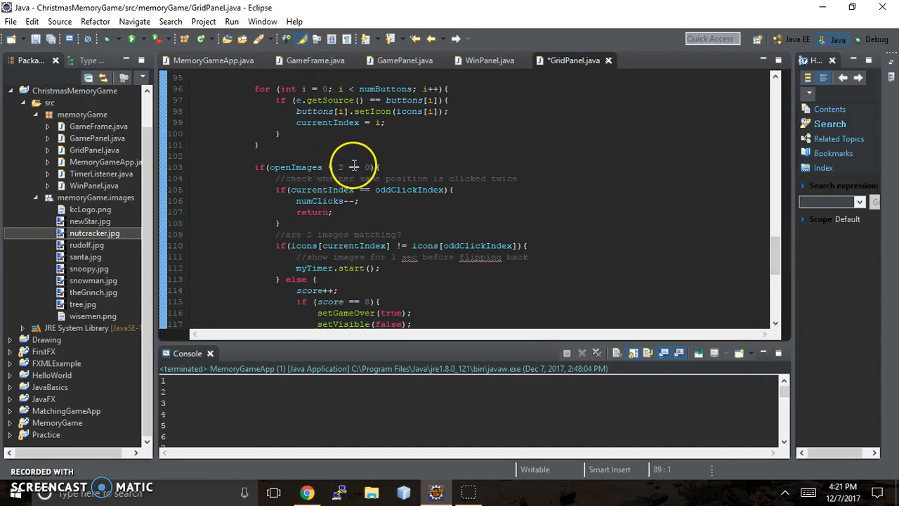
mouse_move(369, 166)
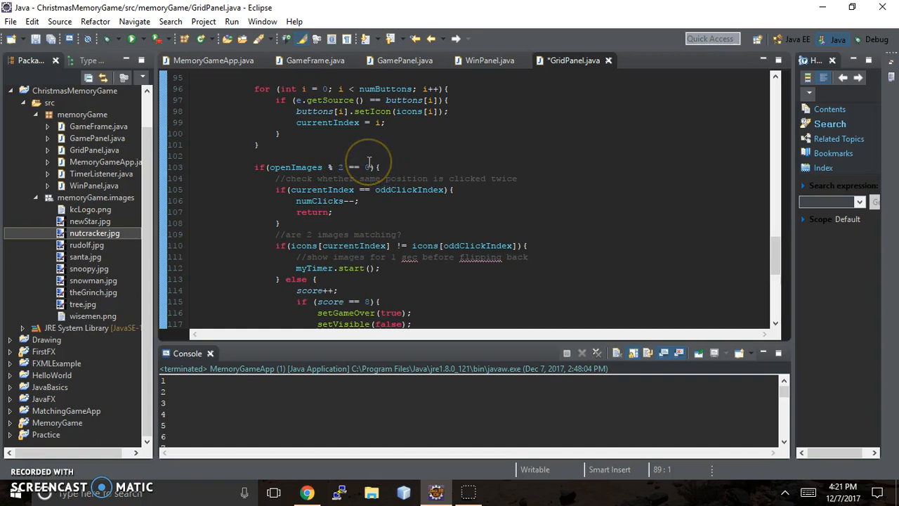
mouse_move(341, 167)
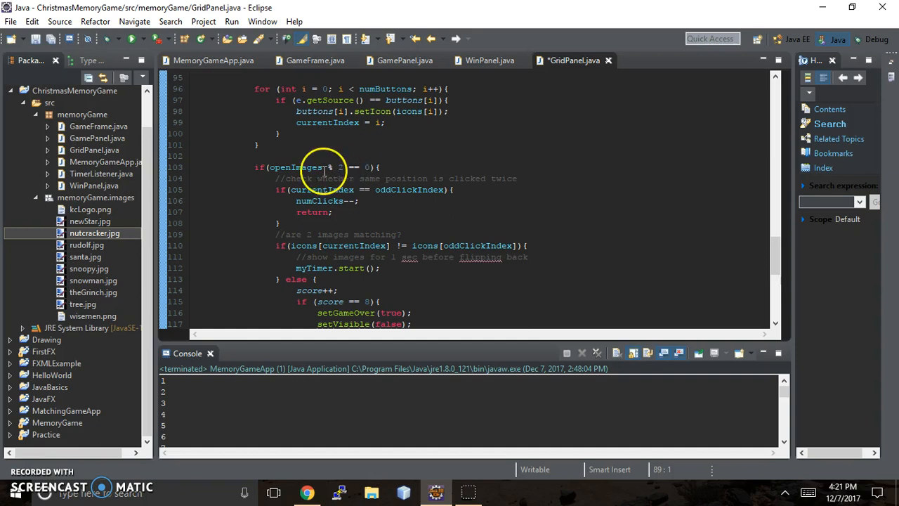
mouse_move(310, 212)
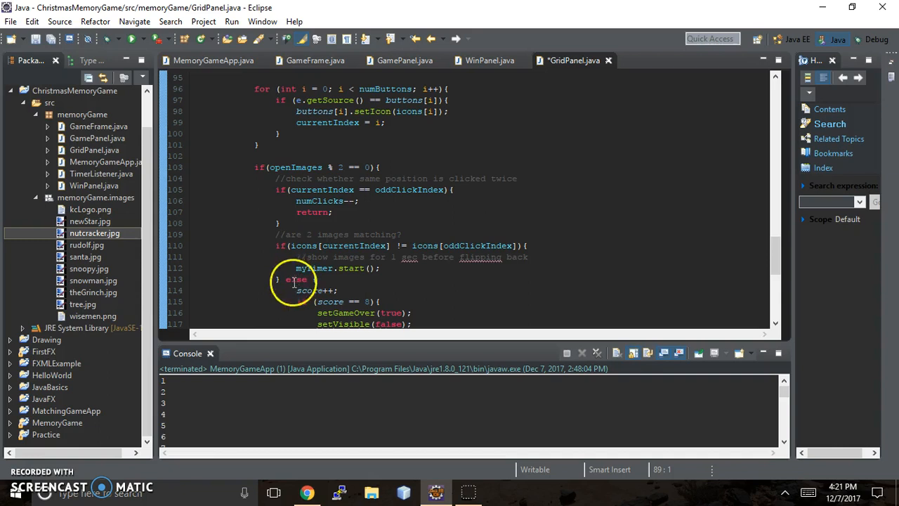
mouse_move(306, 290)
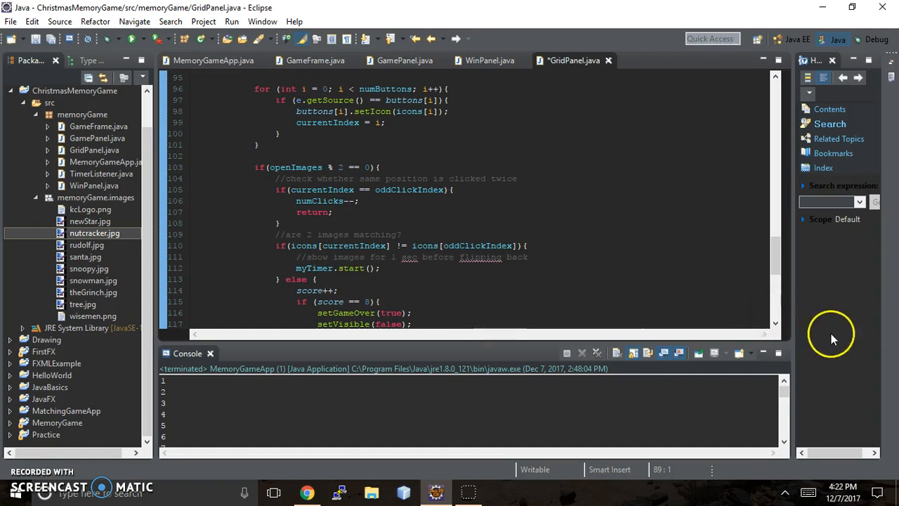
scroll("down", 3)
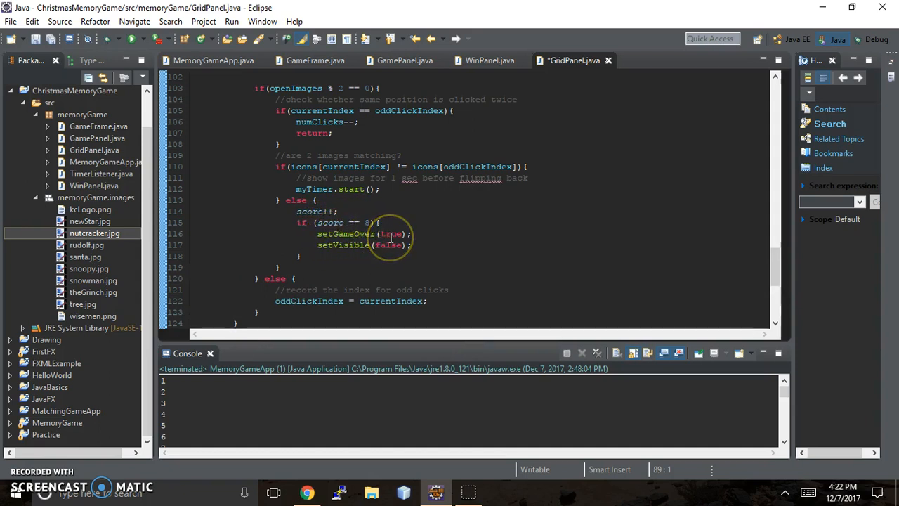
mouse_move(326, 258)
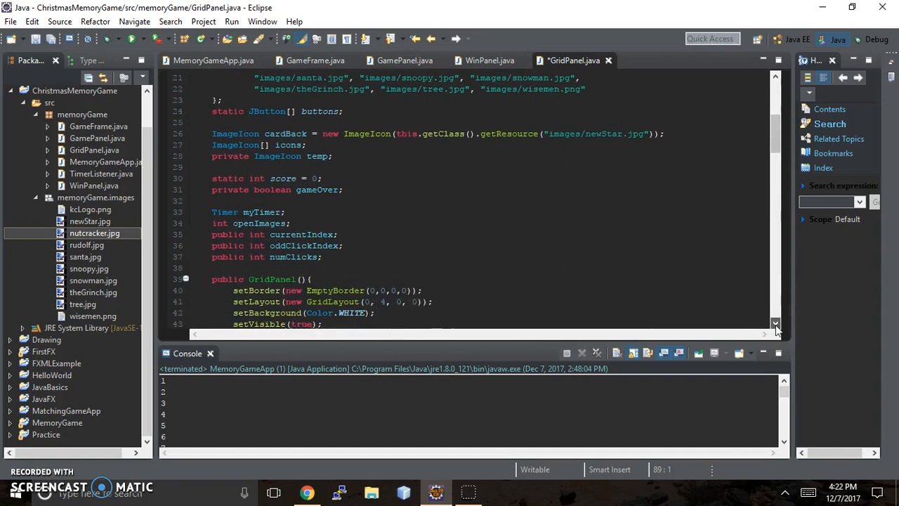
scroll("down", 3)
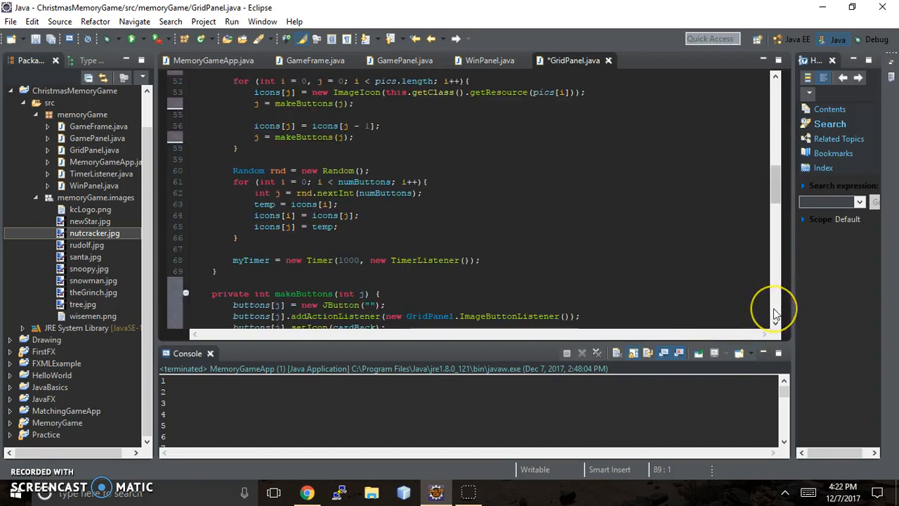
scroll("down", 3)
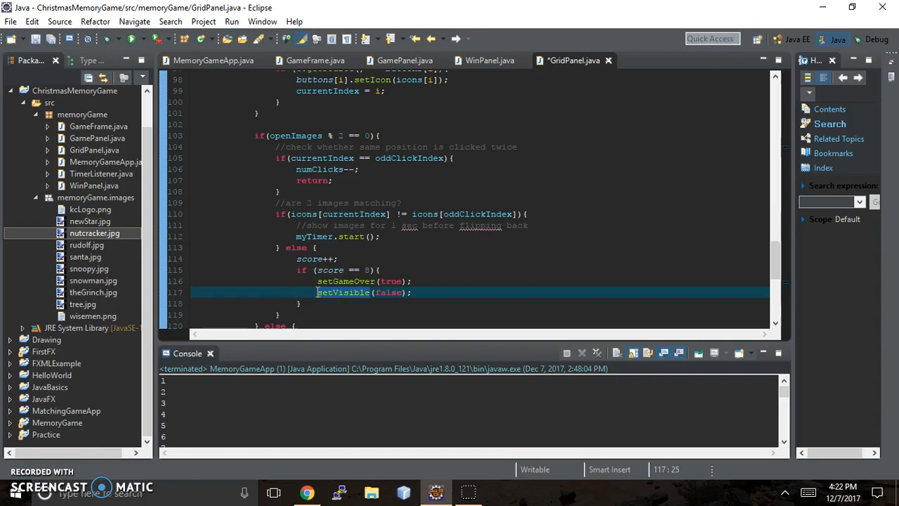
Prefix setVisible(false); with // so only setGameOver(true) runs at score 8
type("//")
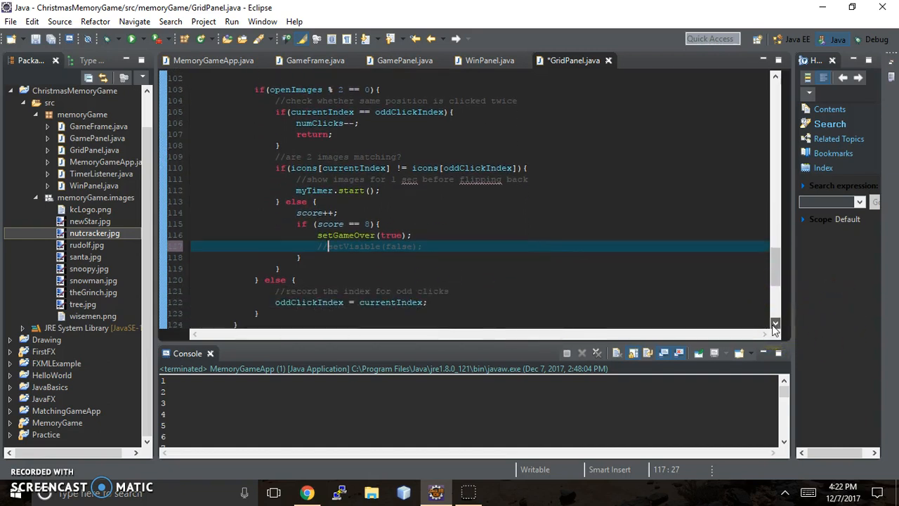
scroll("down", 3)
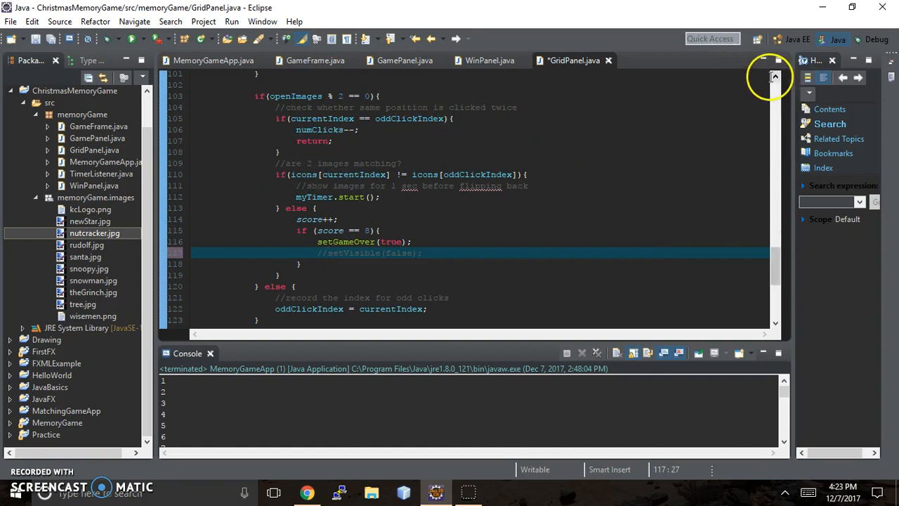
mouse_move(311, 141)
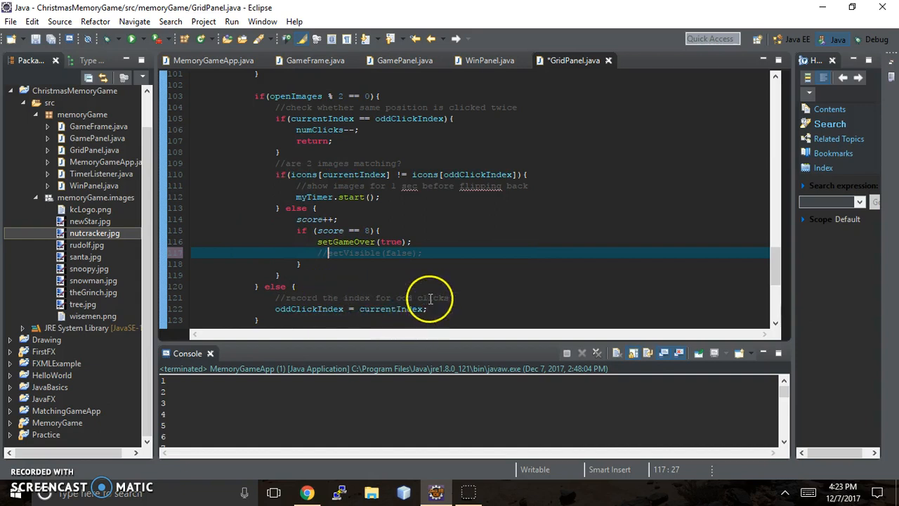
mouse_move(283, 298)
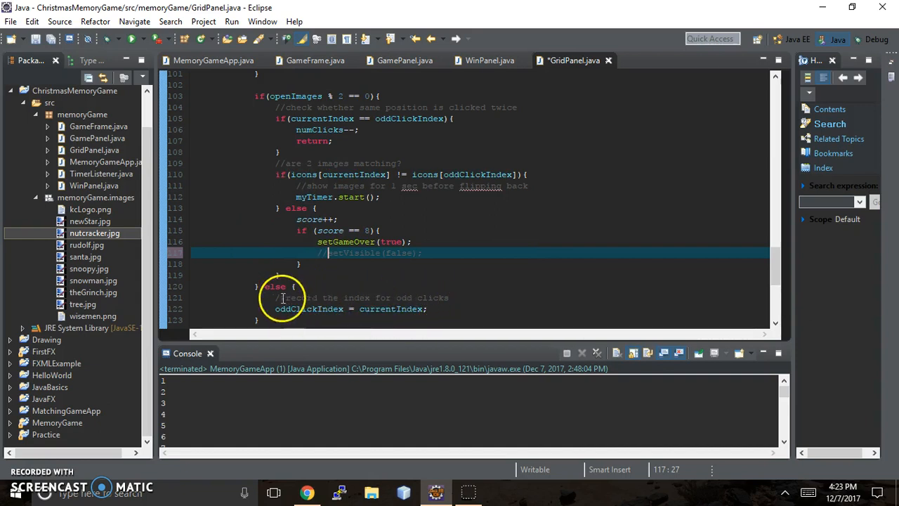
mouse_move(310, 308)
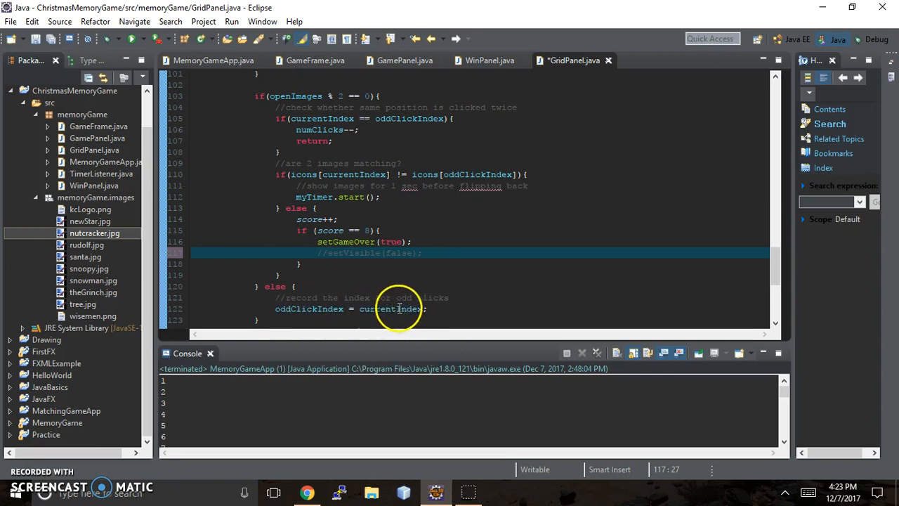
mouse_move(390, 308)
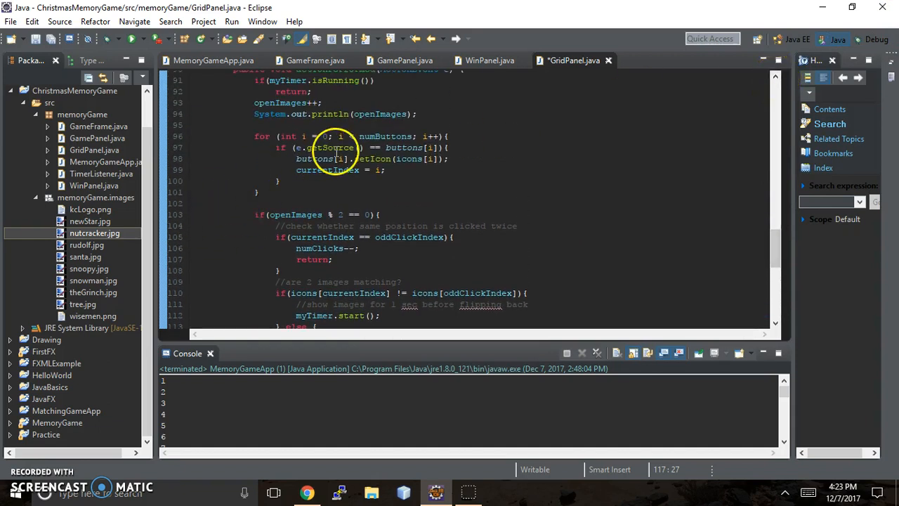
mouse_move(754, 102)
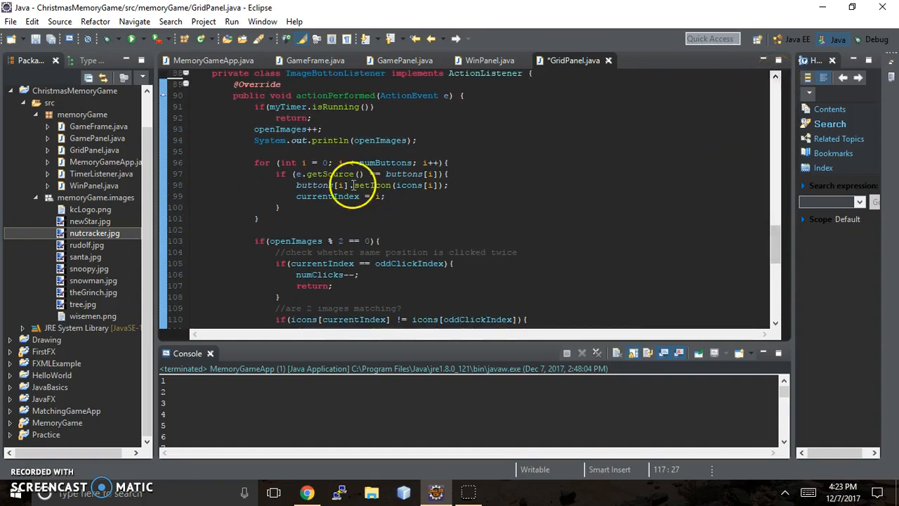
mouse_move(761, 297)
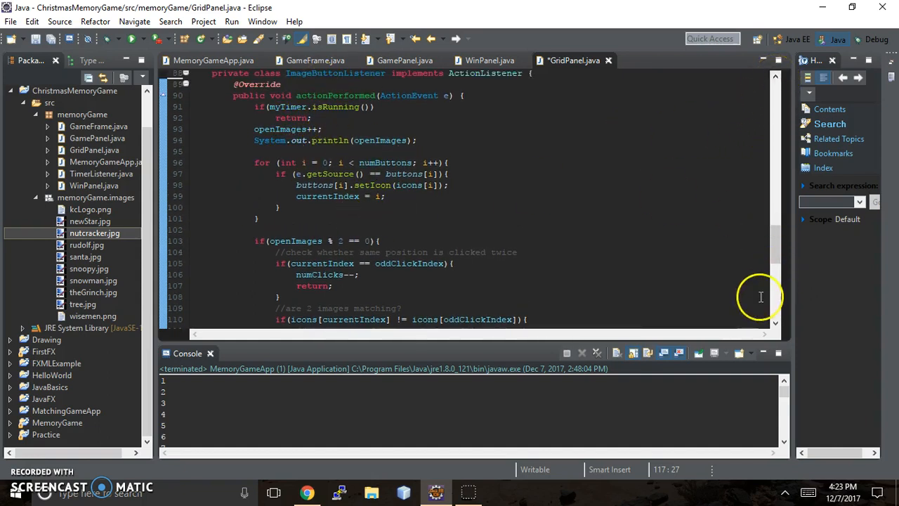
Insert a new line after score++; in the matched-images branch
scroll("down", 3)
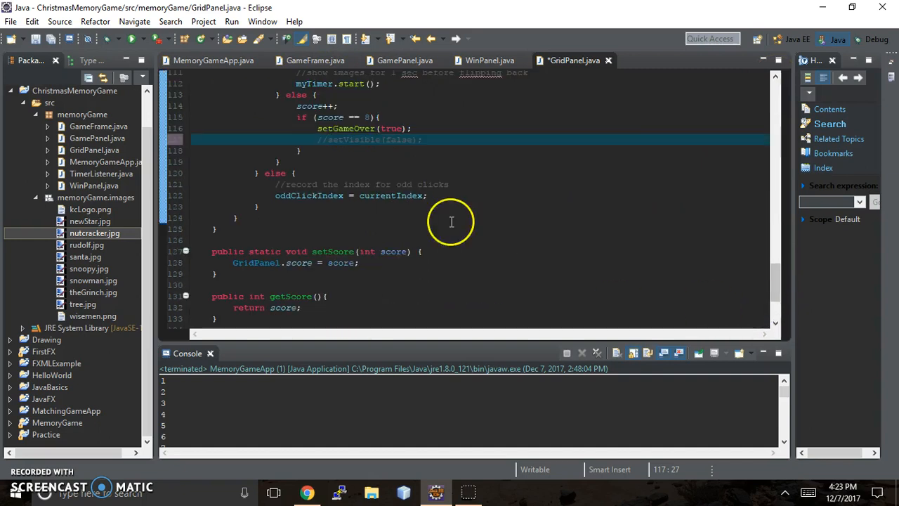
mouse_move(255, 225)
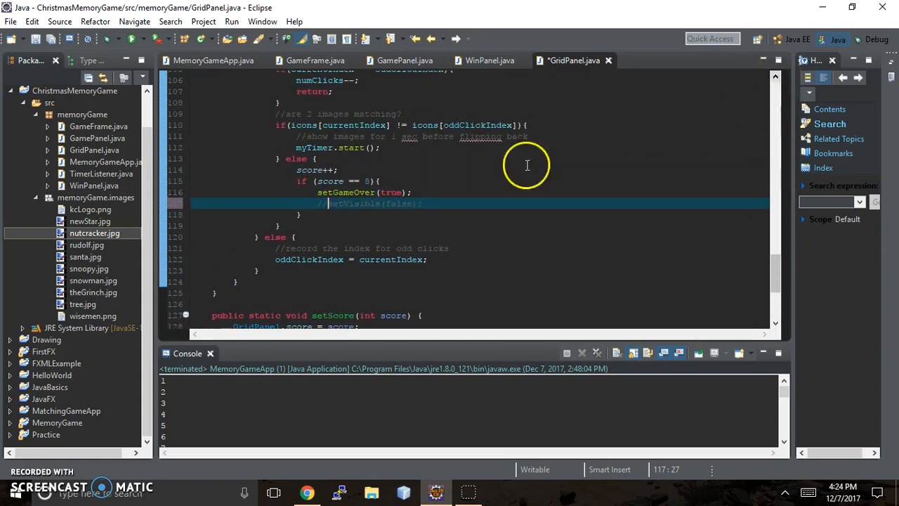
mouse_move(339, 169)
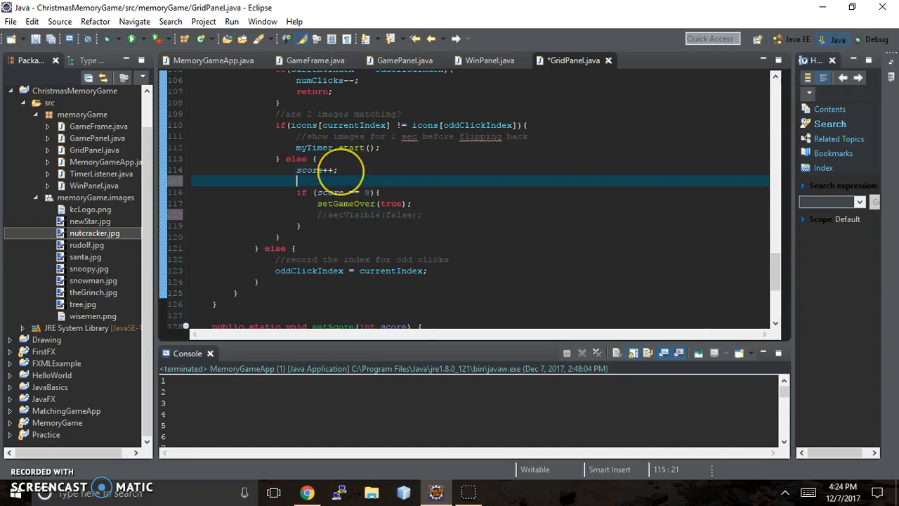
Write System.out.println("Score: " + score); on line 115 after score++
type("sys")
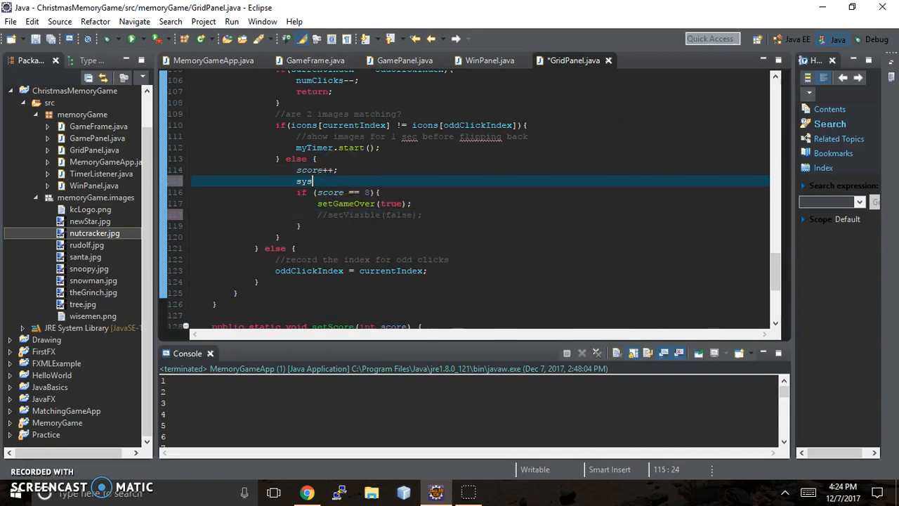
type("out.println(s);")
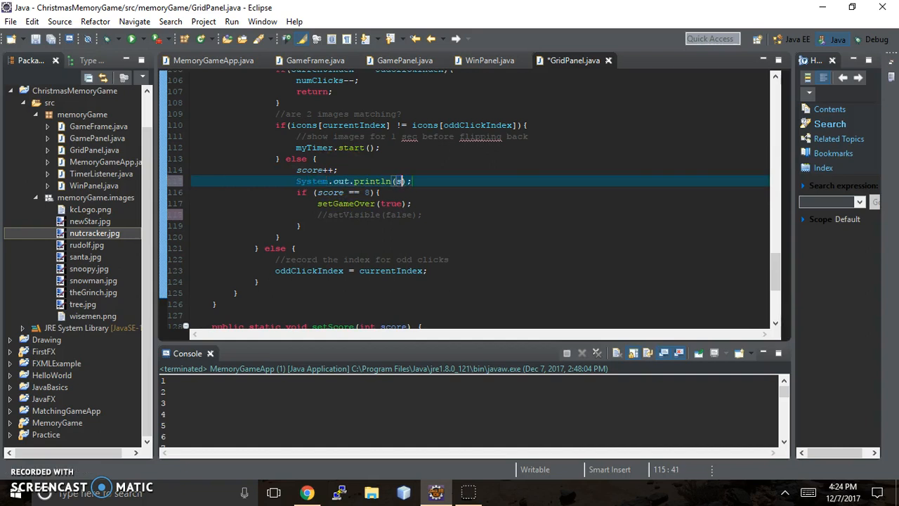
type("core")
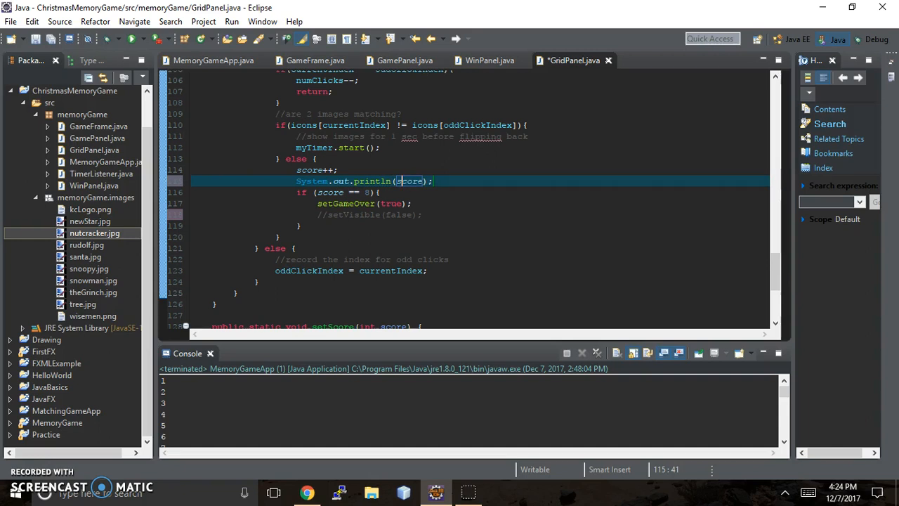
type("\"Score\": +")
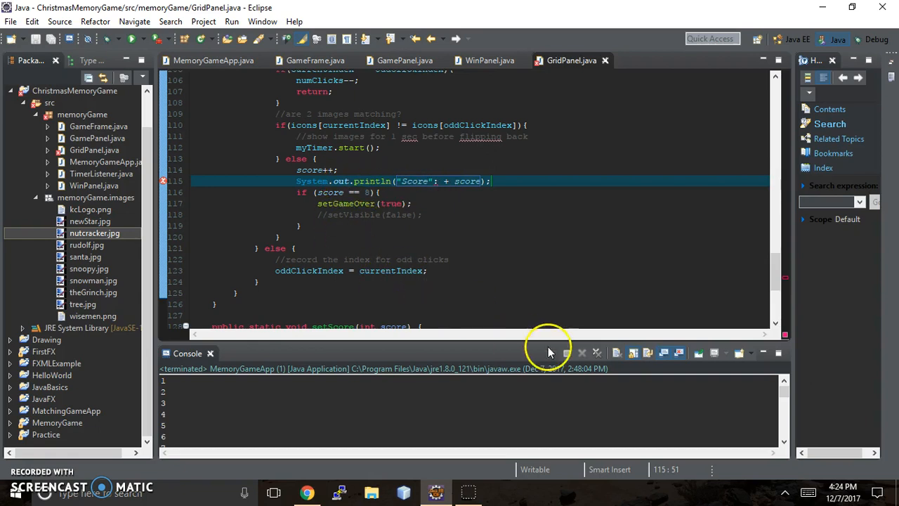
scroll("down", 3)
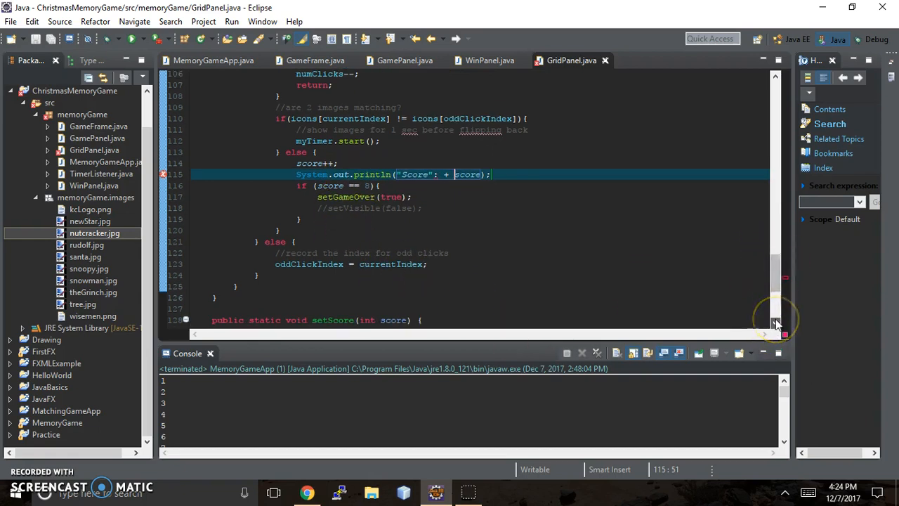
scroll("down", 3)
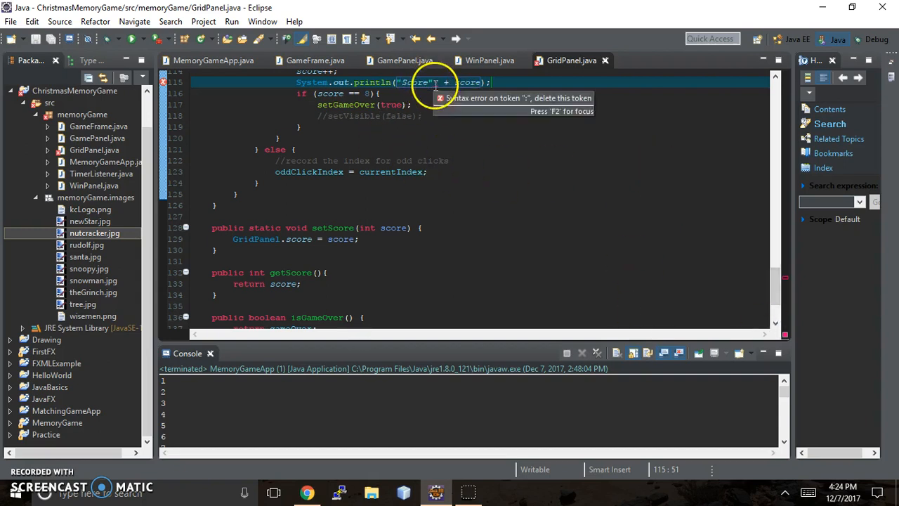
mouse_move(418, 82)
type(": ")
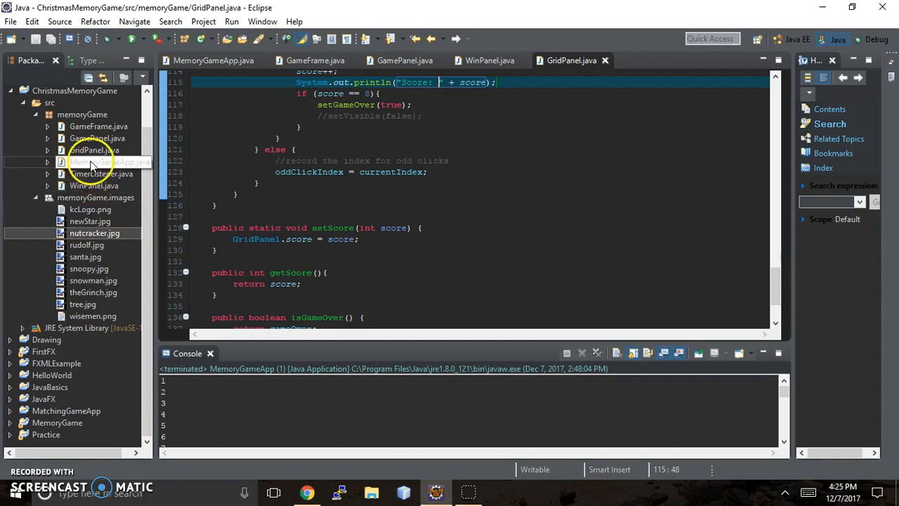
Try running MemoryGameApp.java on a server, dismiss the error, then run it as a Java Application
right_click(101, 162)
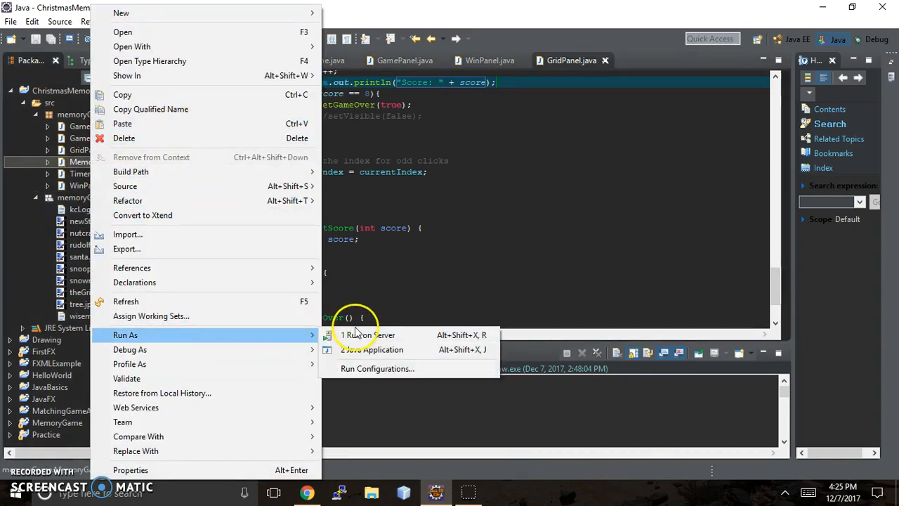
left_click(368, 335)
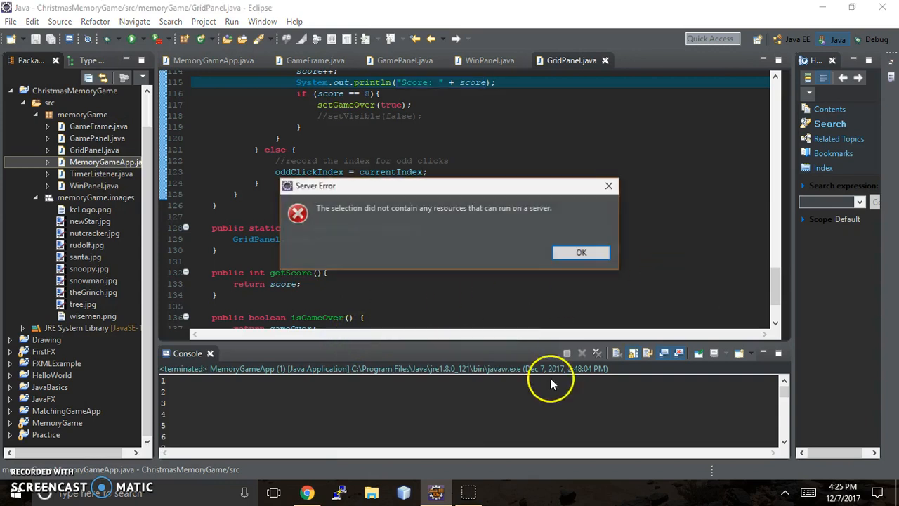
left_click(581, 252)
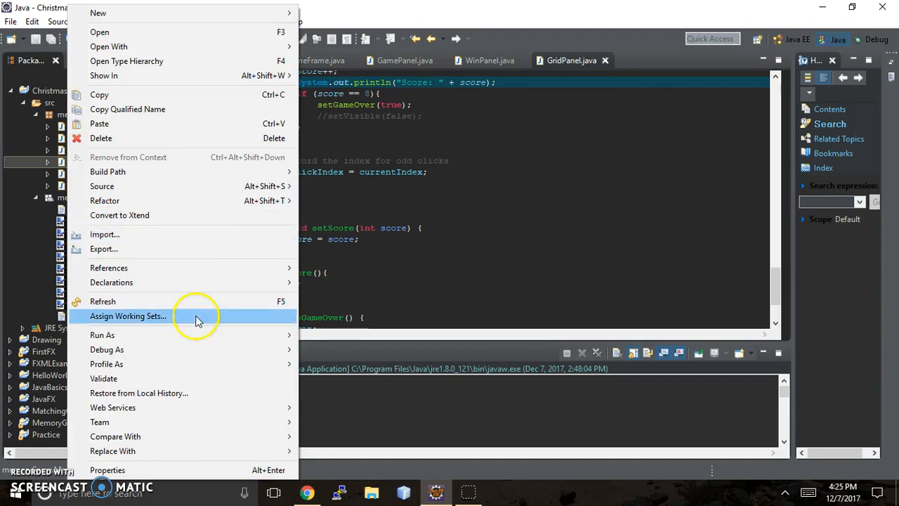
mouse_move(102, 335)
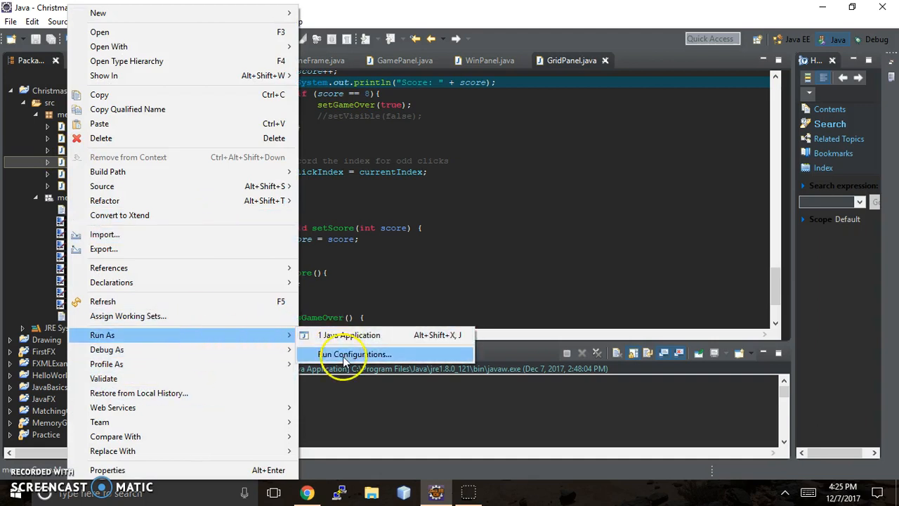
left_click(349, 335)
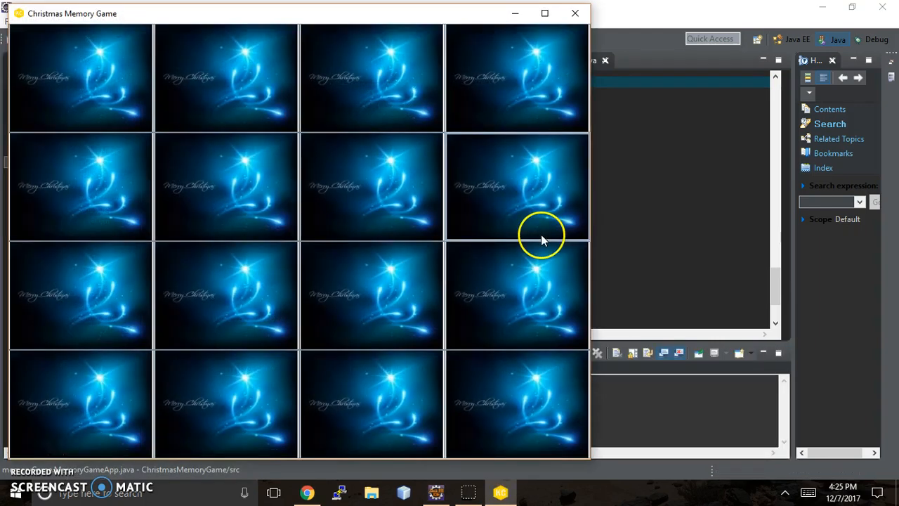
mouse_move(601, 45)
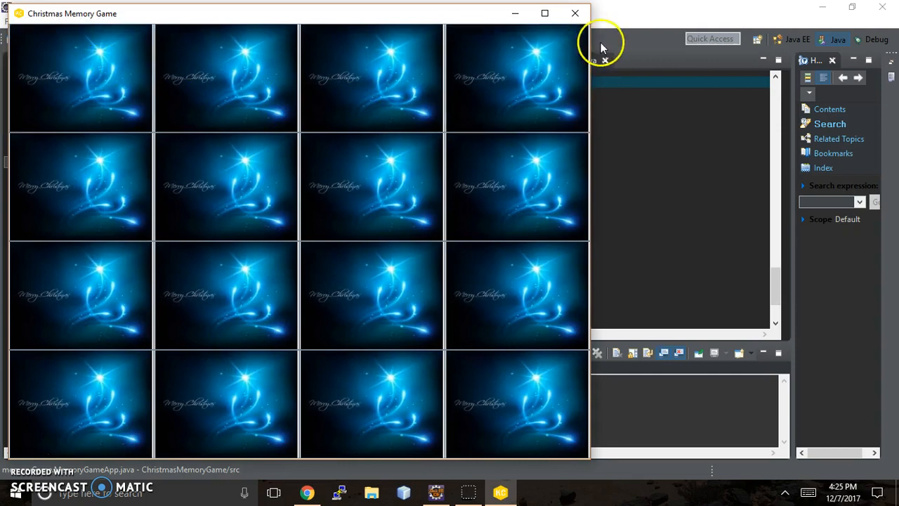
mouse_move(678, 59)
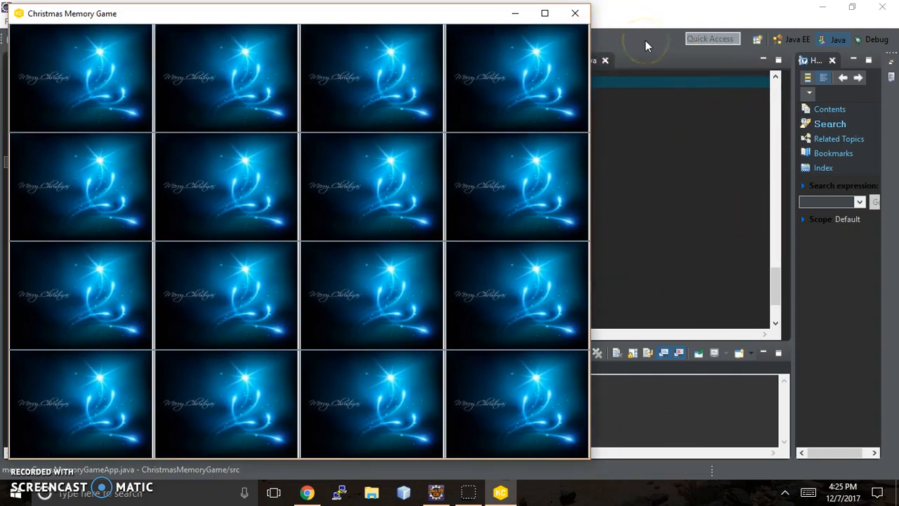
Flip cards in the game grid until a pair matches and the console logs Score: 1
left_click(227, 186)
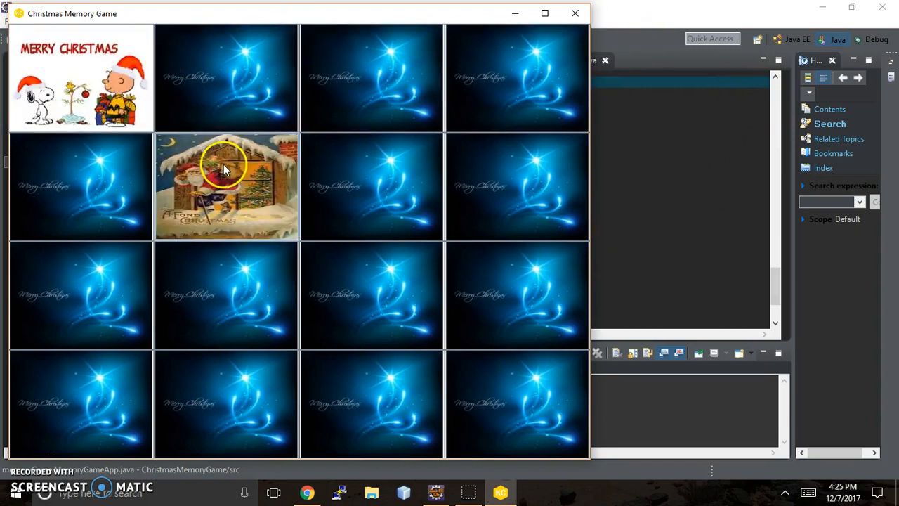
left_click(517, 404)
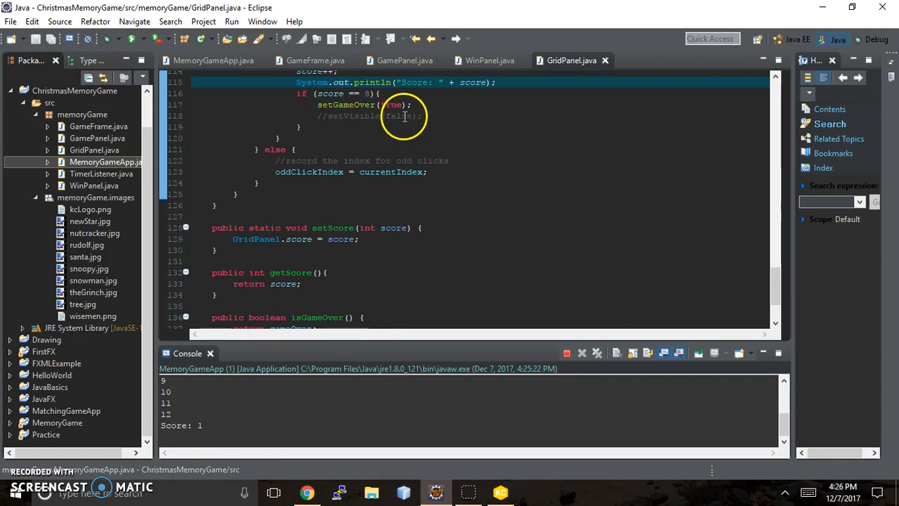
Scroll GridPanel.java up to the static String pics[] image array near line 20
type("true")
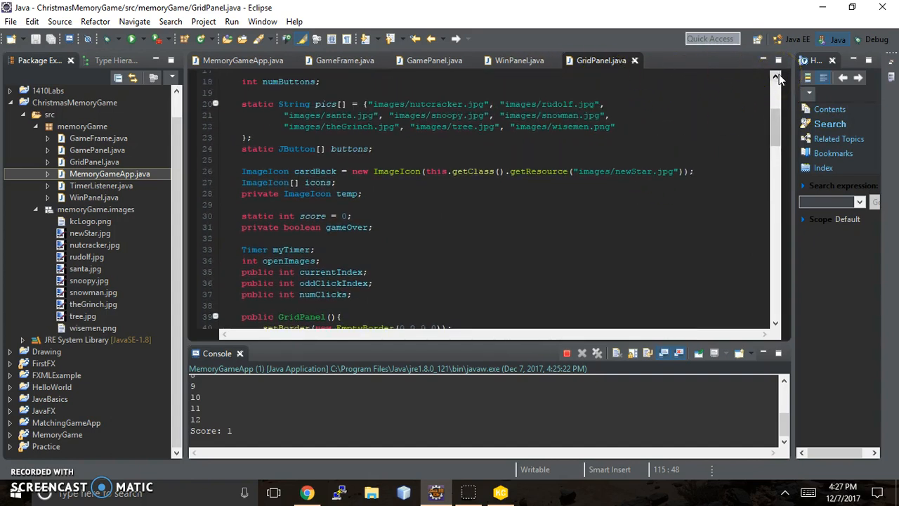
Change wisemen.png to wisemen.jpg on line 22 and rerun MemoryGameApp as a Java Application
left_click(604, 126)
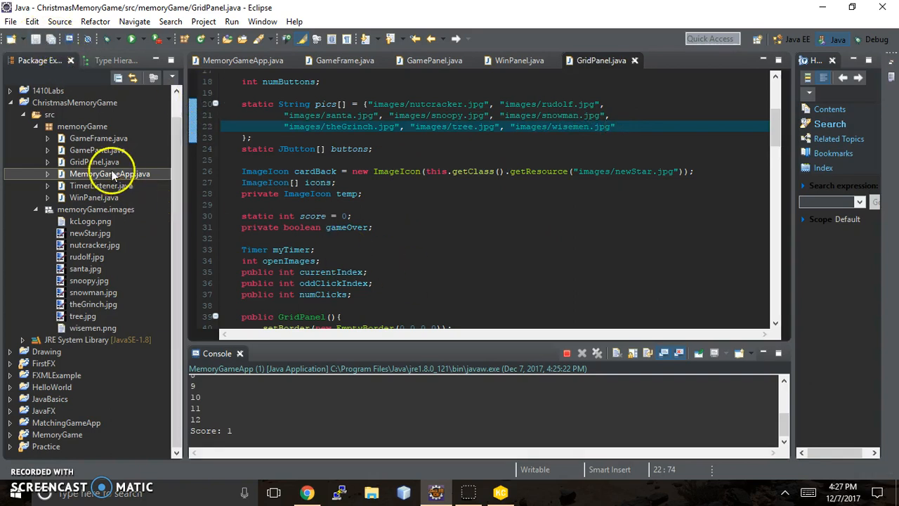
right_click(109, 173)
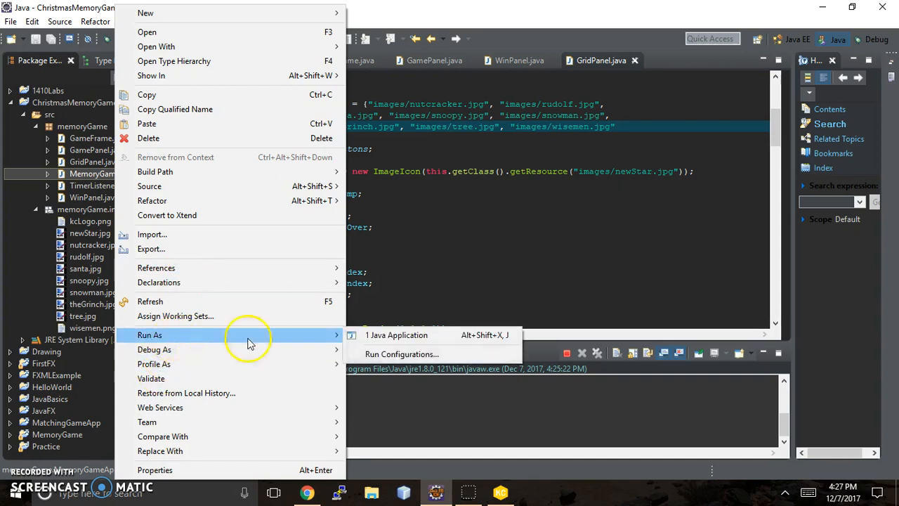
left_click(396, 334)
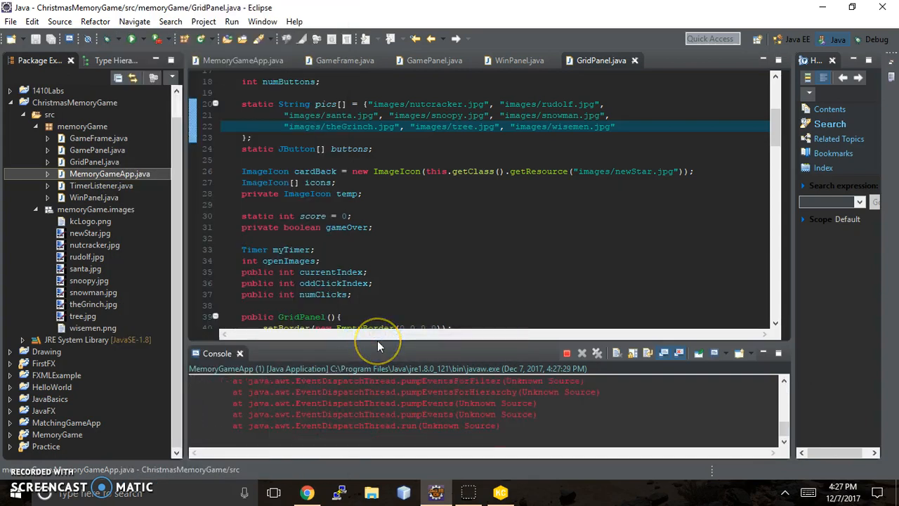
Trace the NullPointerException to GridPanel line 53 and highlight the icons array declaration
left_click(582, 353)
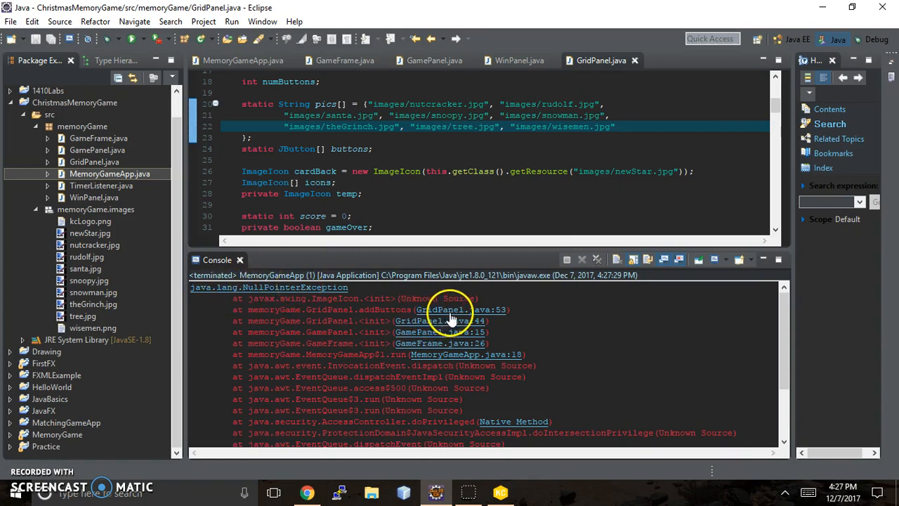
mouse_move(479, 315)
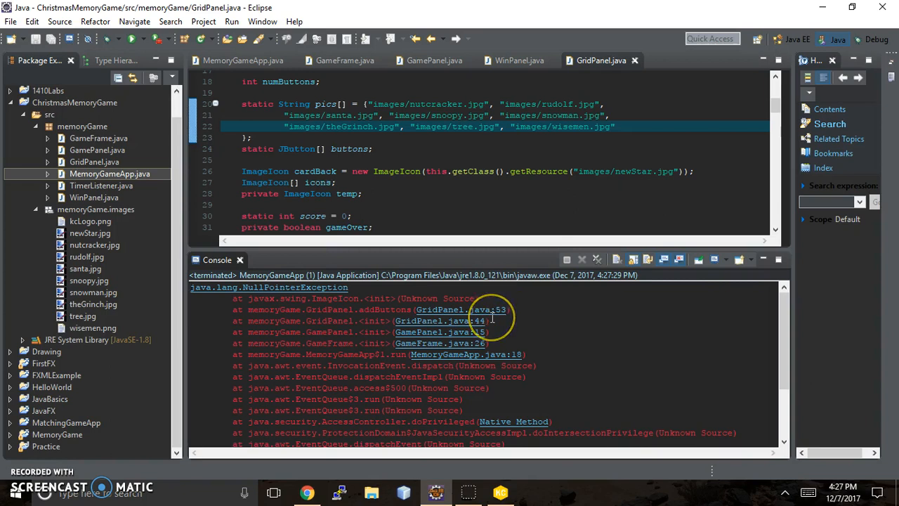
mouse_move(760, 216)
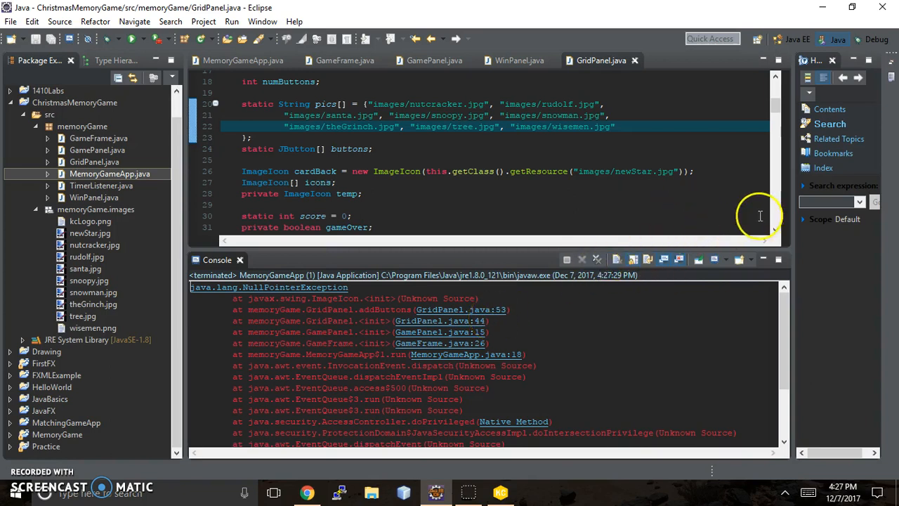
scroll("down", 3)
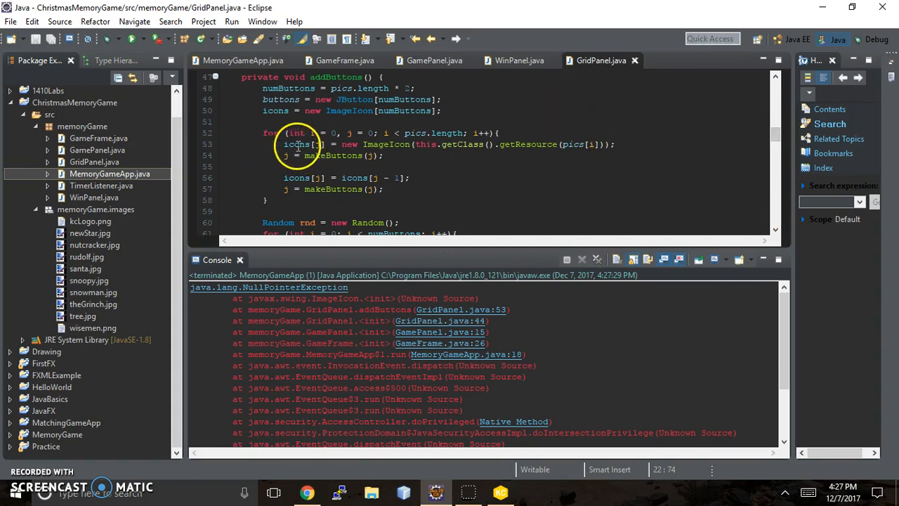
left_click(575, 144)
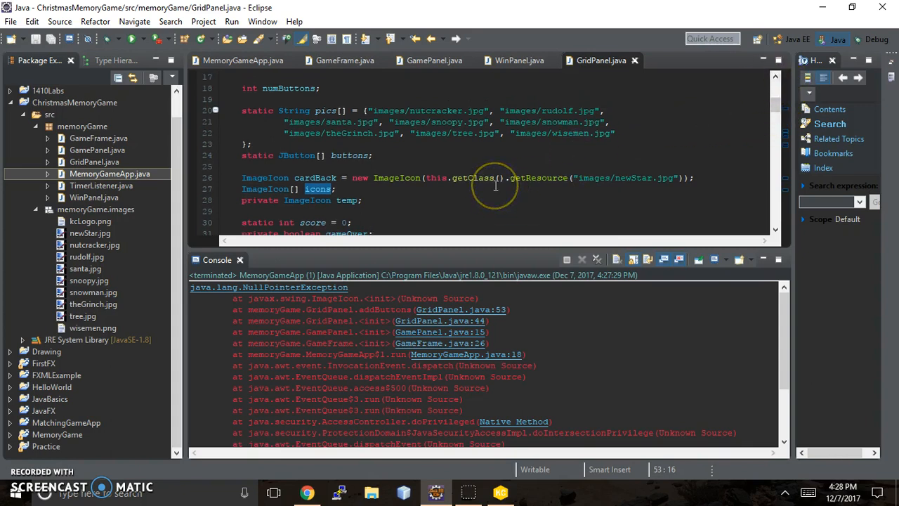
mouse_move(609, 140)
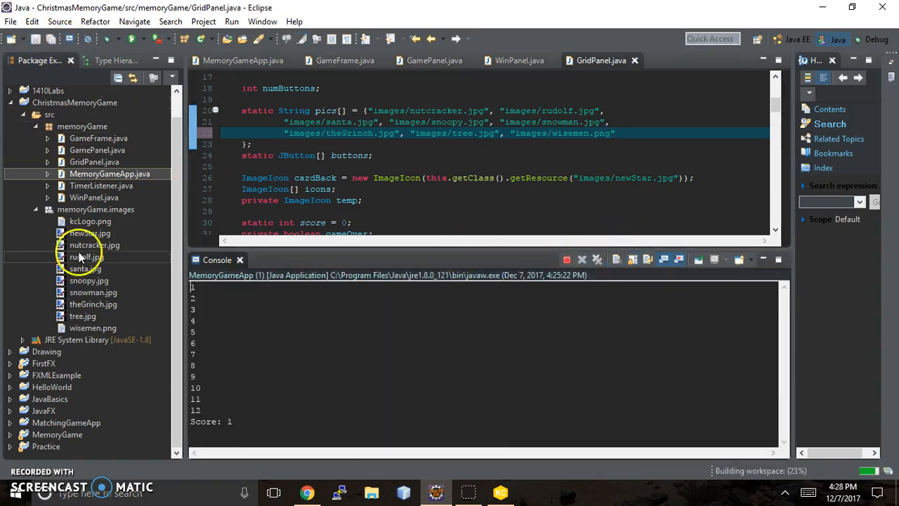
Run MemoryGameApp as a Java Application, then close the Christmas Memory Game window
right_click(98, 173)
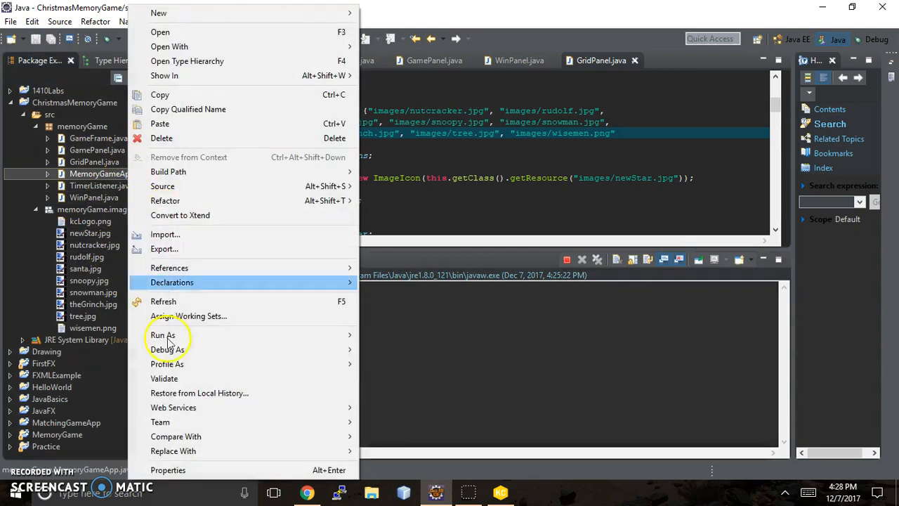
left_click(162, 334)
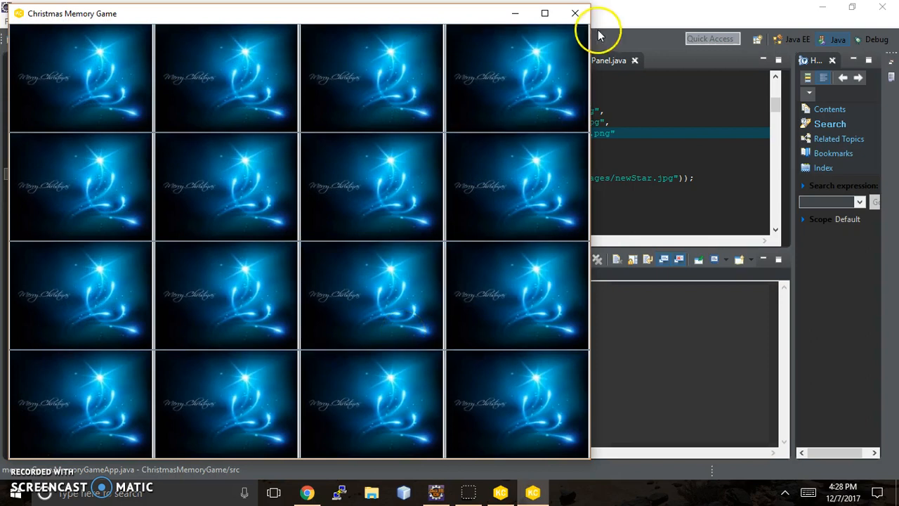
left_click(575, 13)
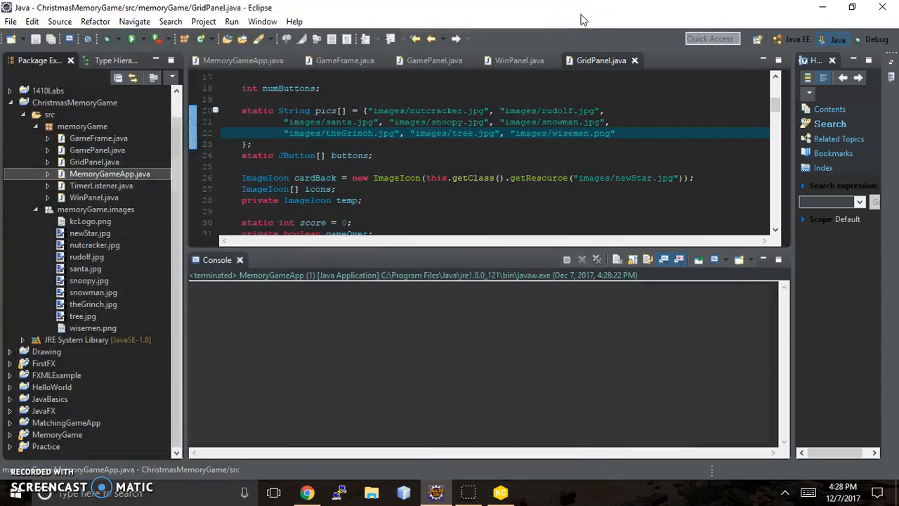